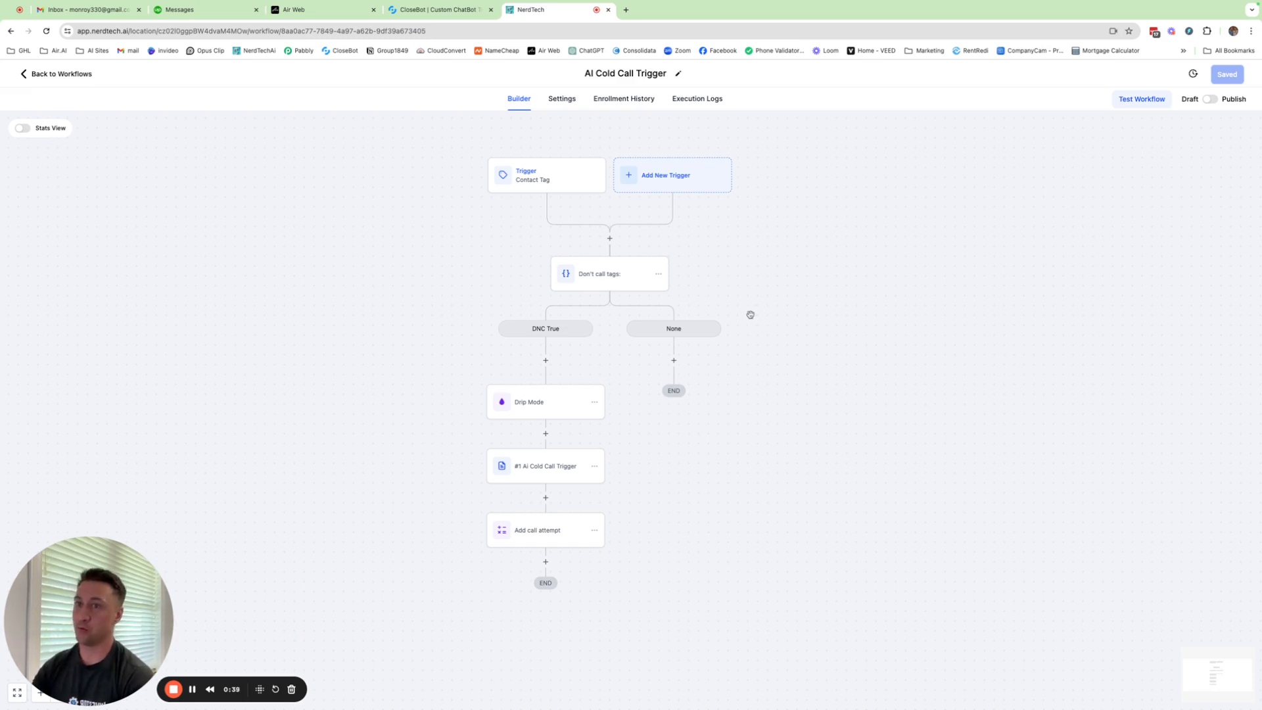
{"action": "mouse_move", "coordinate": [746, 313]}
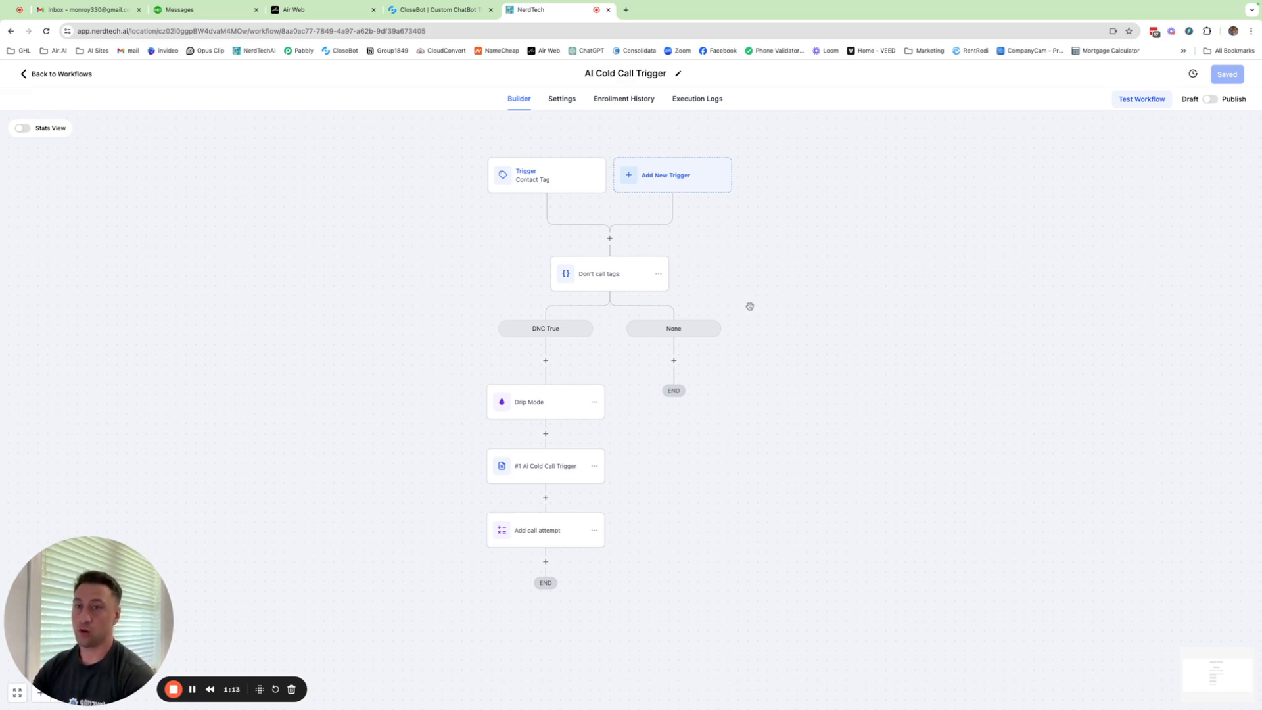
{"action": "mouse_move", "coordinate": [751, 308]}
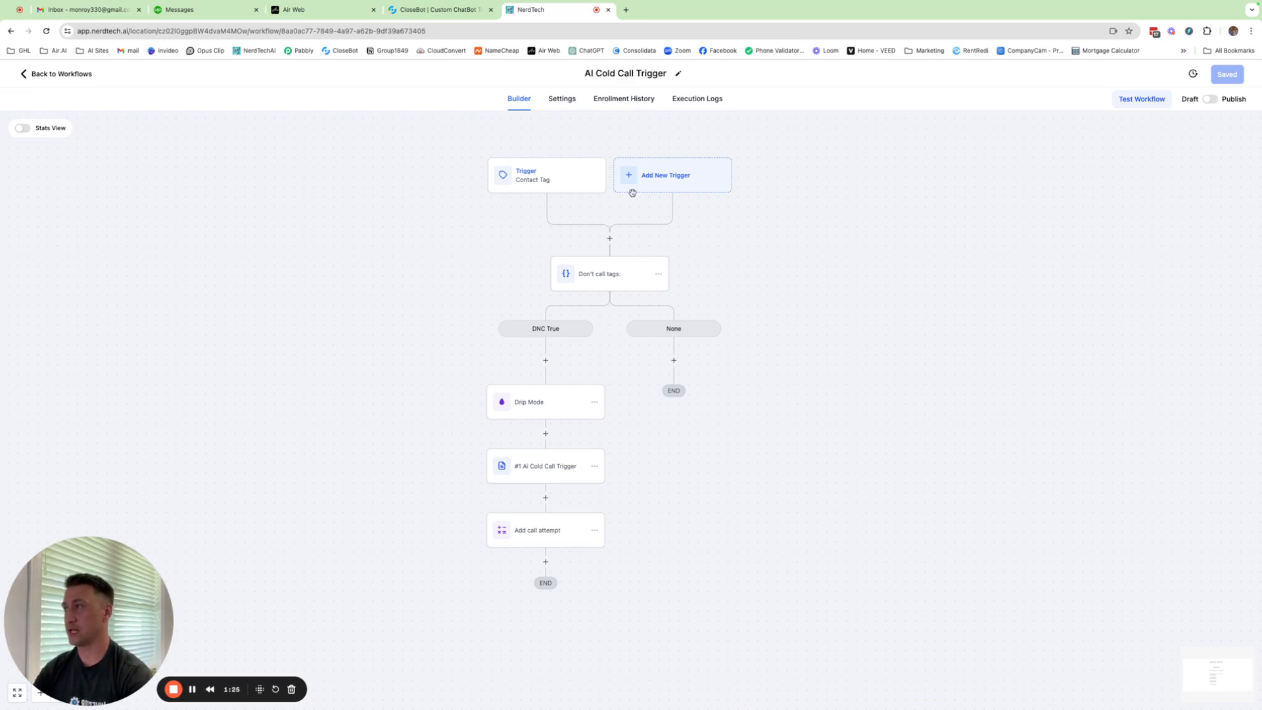
Review the Drip Mode and Add call attempt steps in the AI Cold Call Trigger workflow.
{"action": "left_click", "coordinate": [545, 175]}
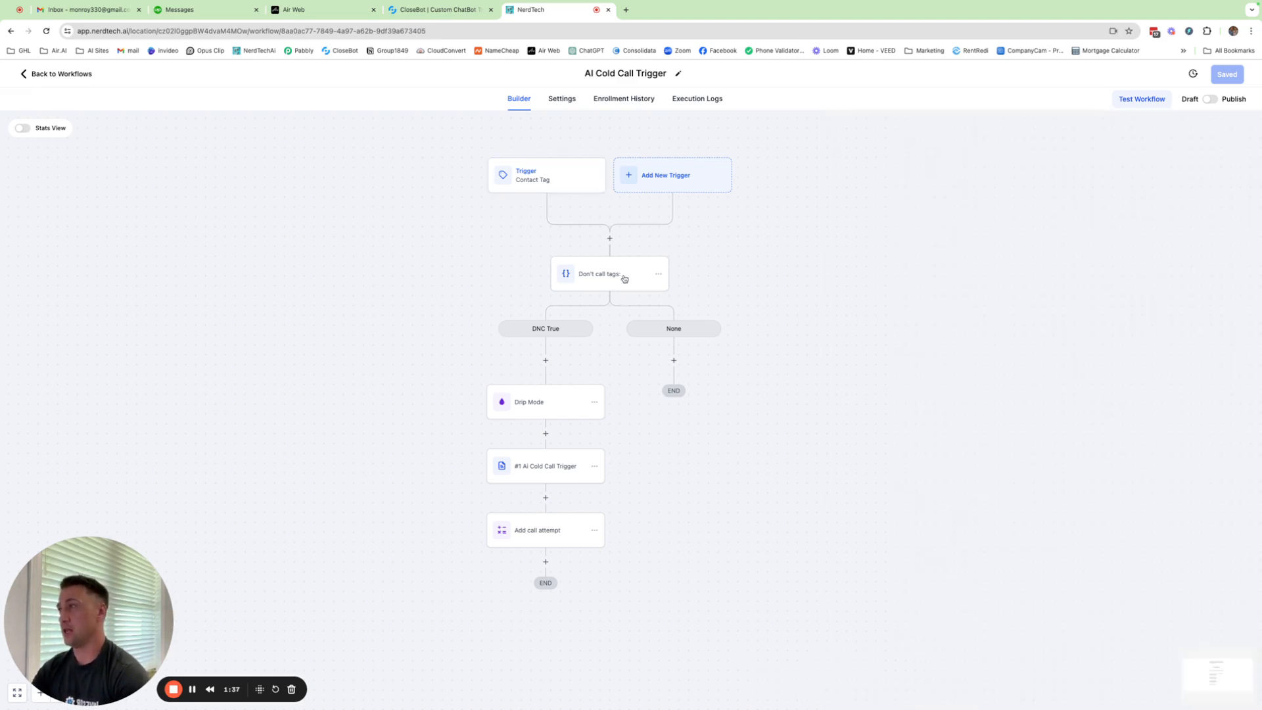
{"action": "left_click", "coordinate": [609, 273]}
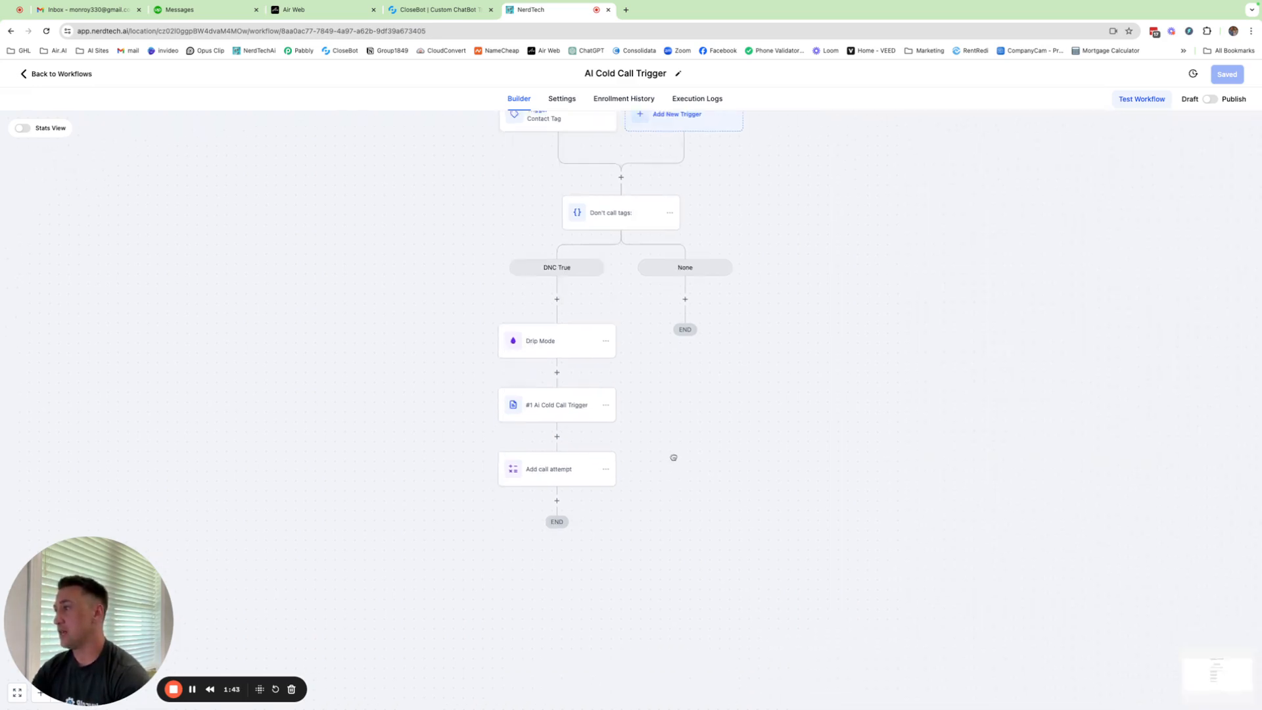
{"action": "left_click", "coordinate": [540, 340]}
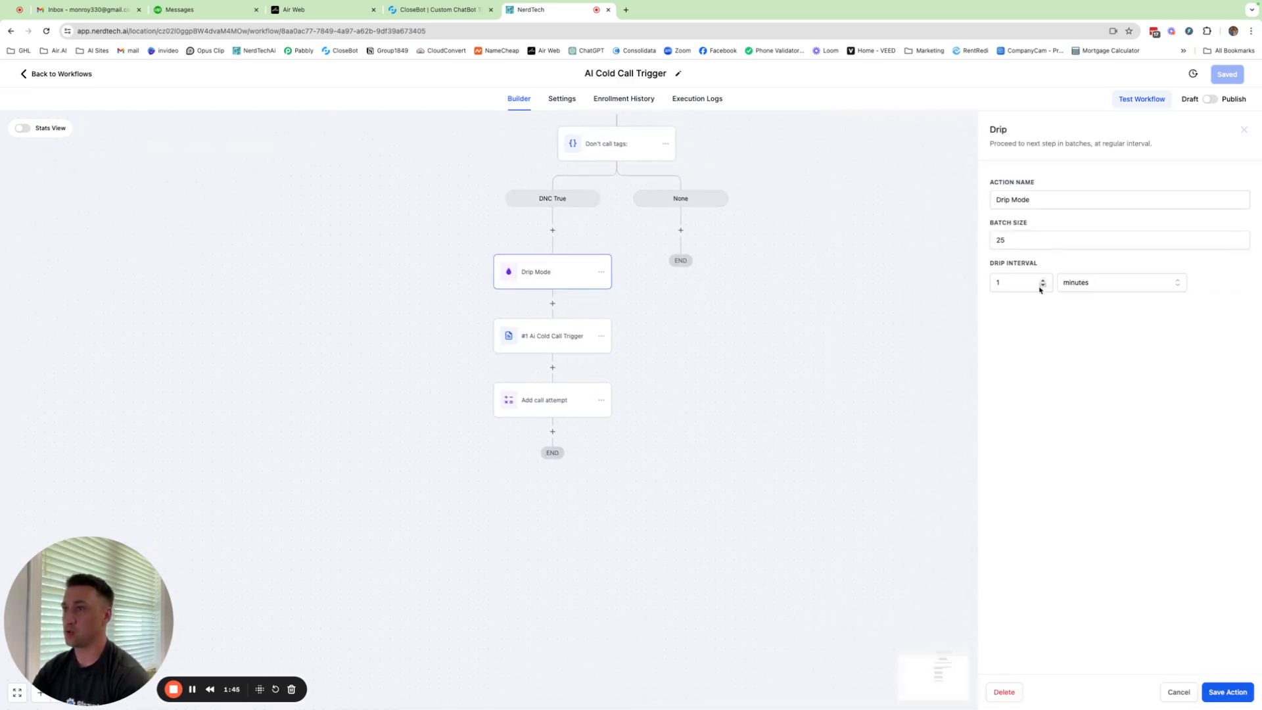
{"action": "left_click", "coordinate": [1178, 692]}
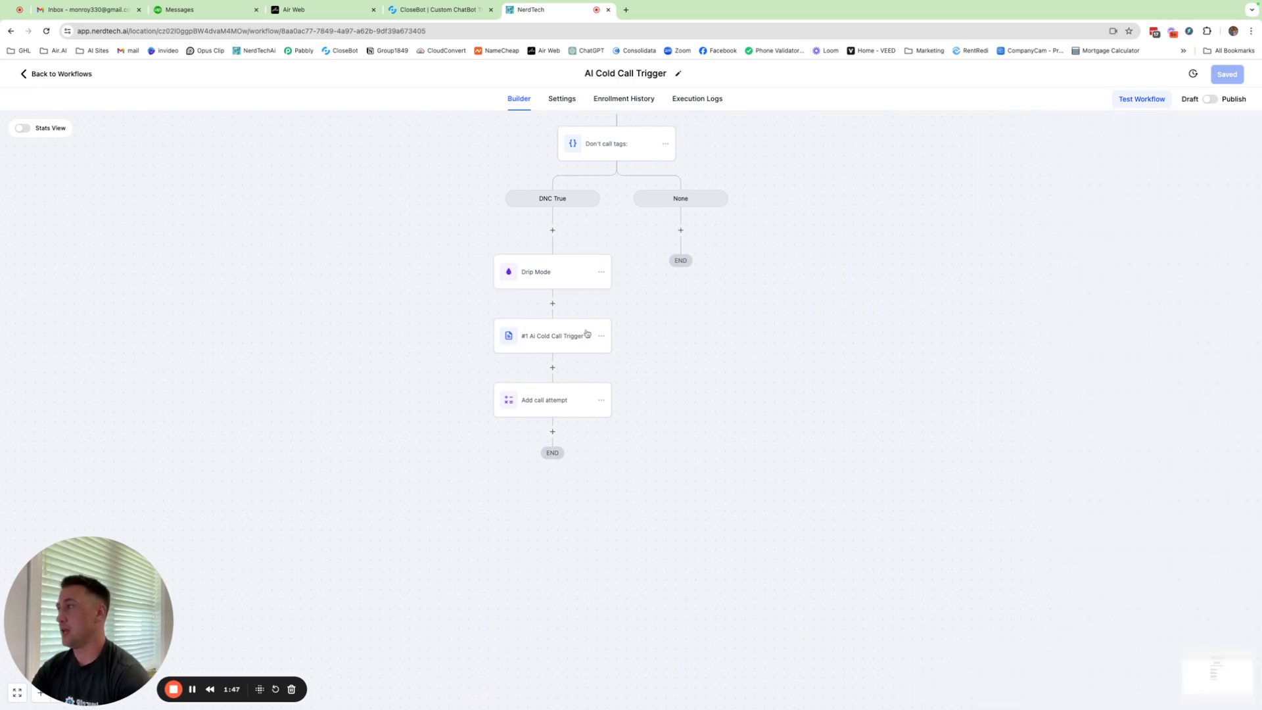
{"action": "left_click", "coordinate": [551, 336]}
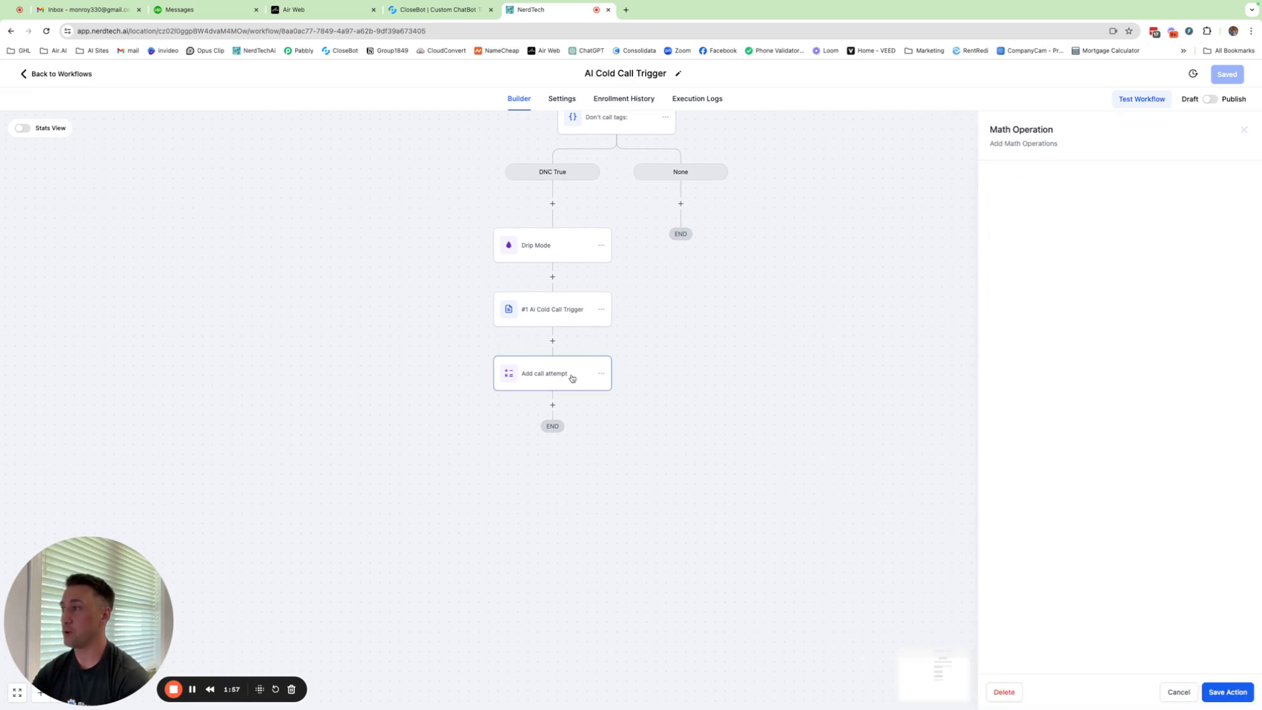
{"action": "left_click", "coordinate": [553, 372]}
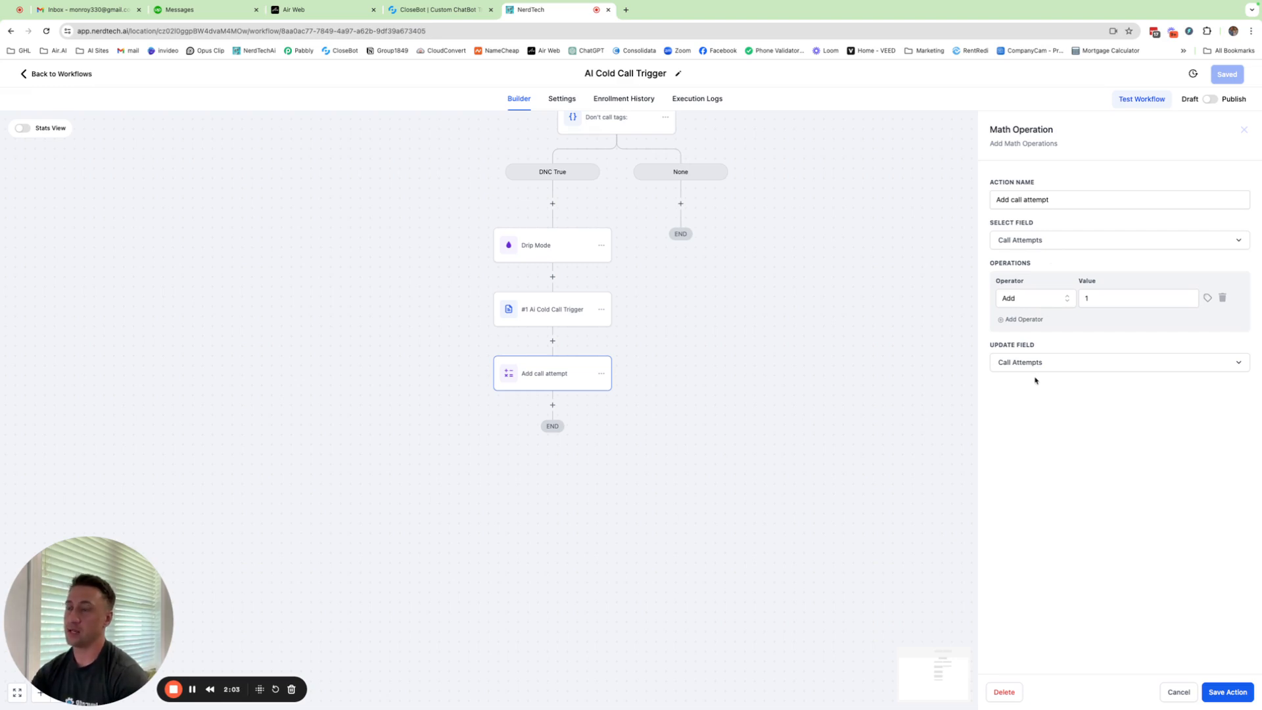
{"action": "mouse_move", "coordinate": [1037, 380]}
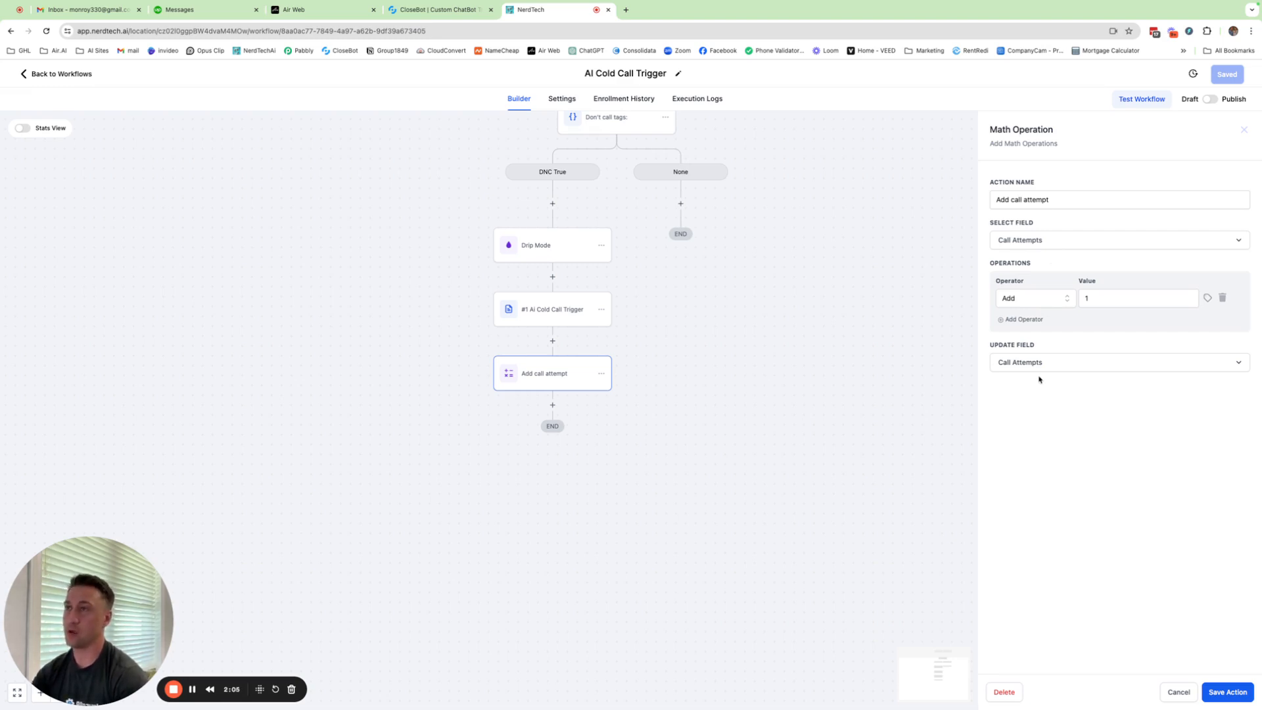
{"action": "mouse_move", "coordinate": [1178, 625]}
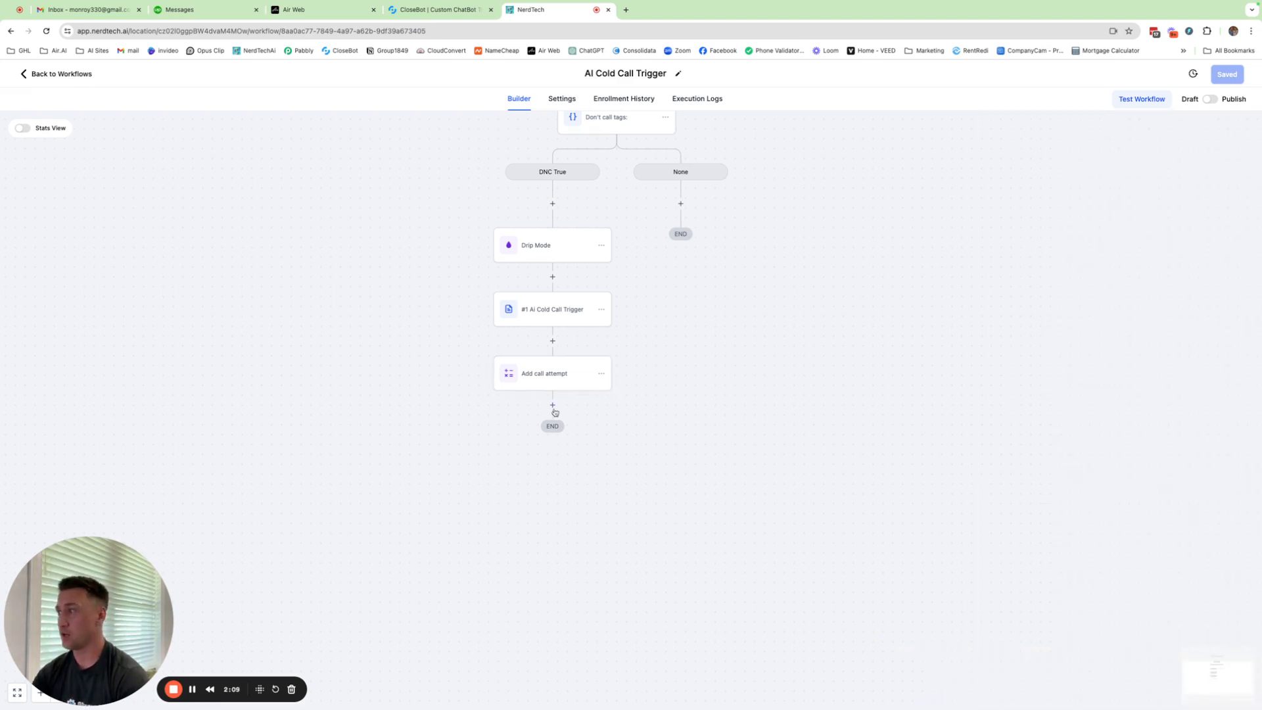
Add a Wait step of 15 minutes named 'Wait 15 min' after Add call attempt.
{"action": "left_click", "coordinate": [552, 404]}
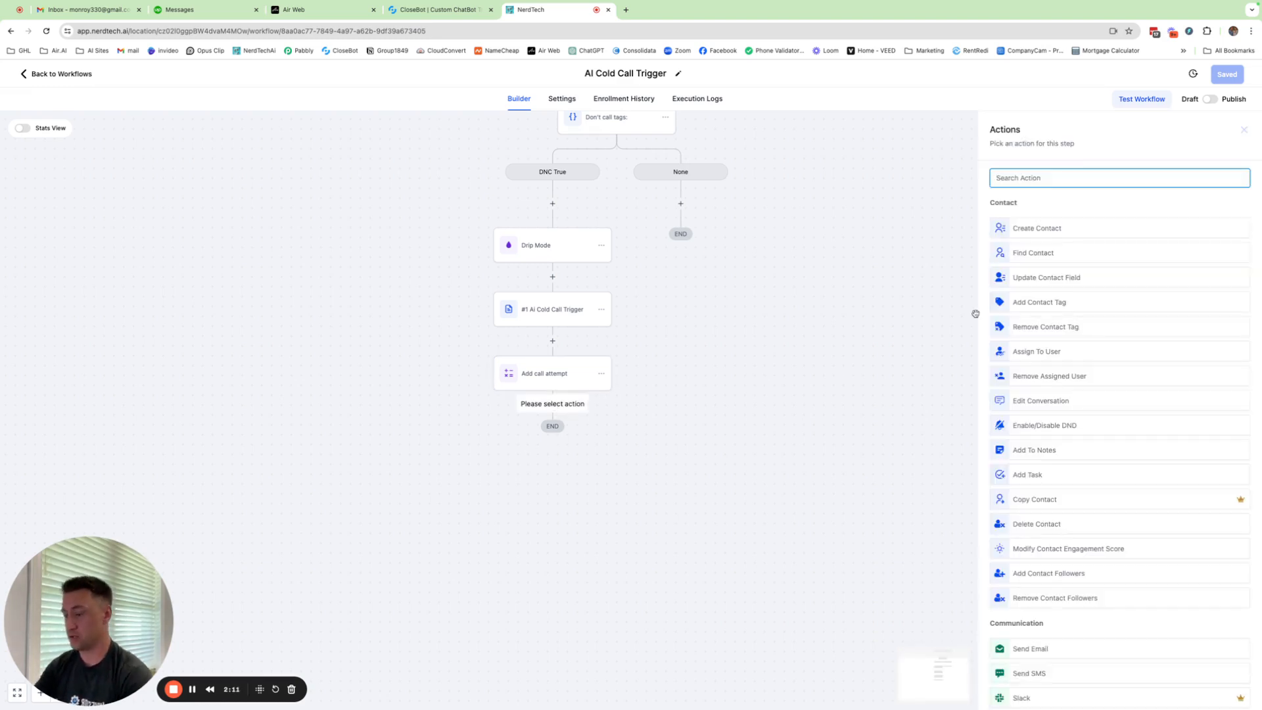
{"action": "type", "text": "wal"}
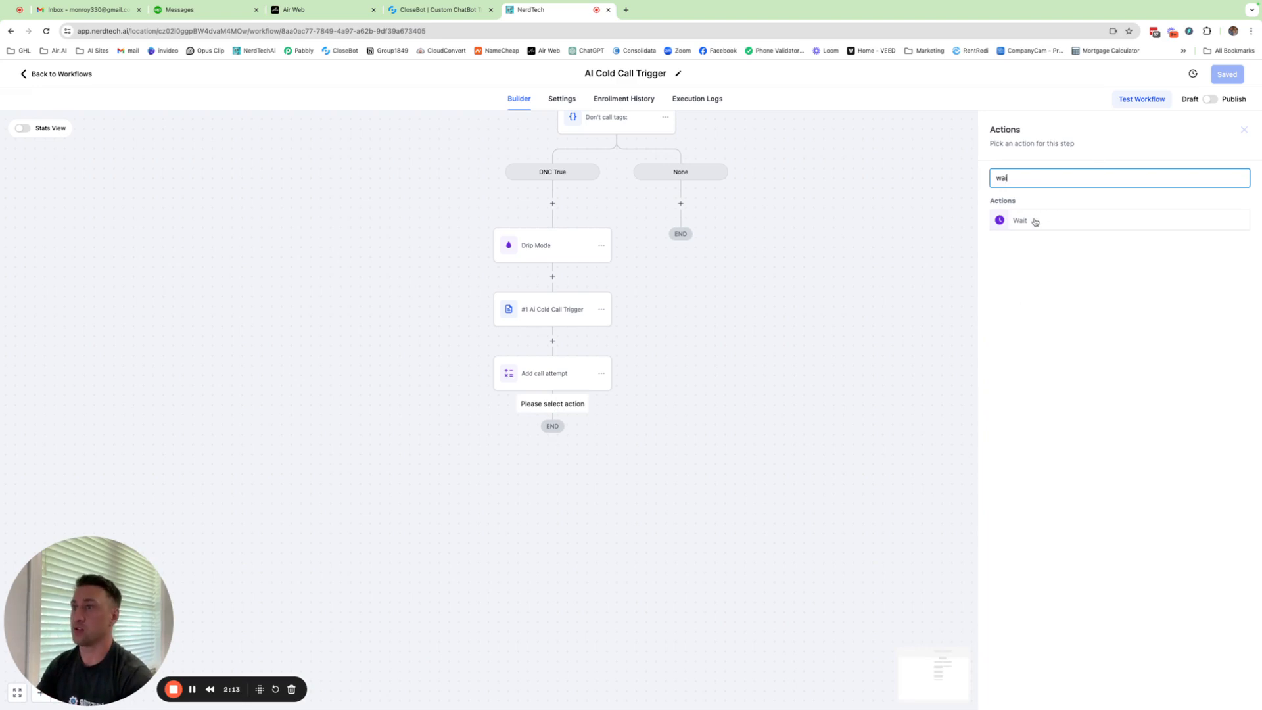
{"action": "left_click", "coordinate": [1020, 219]}
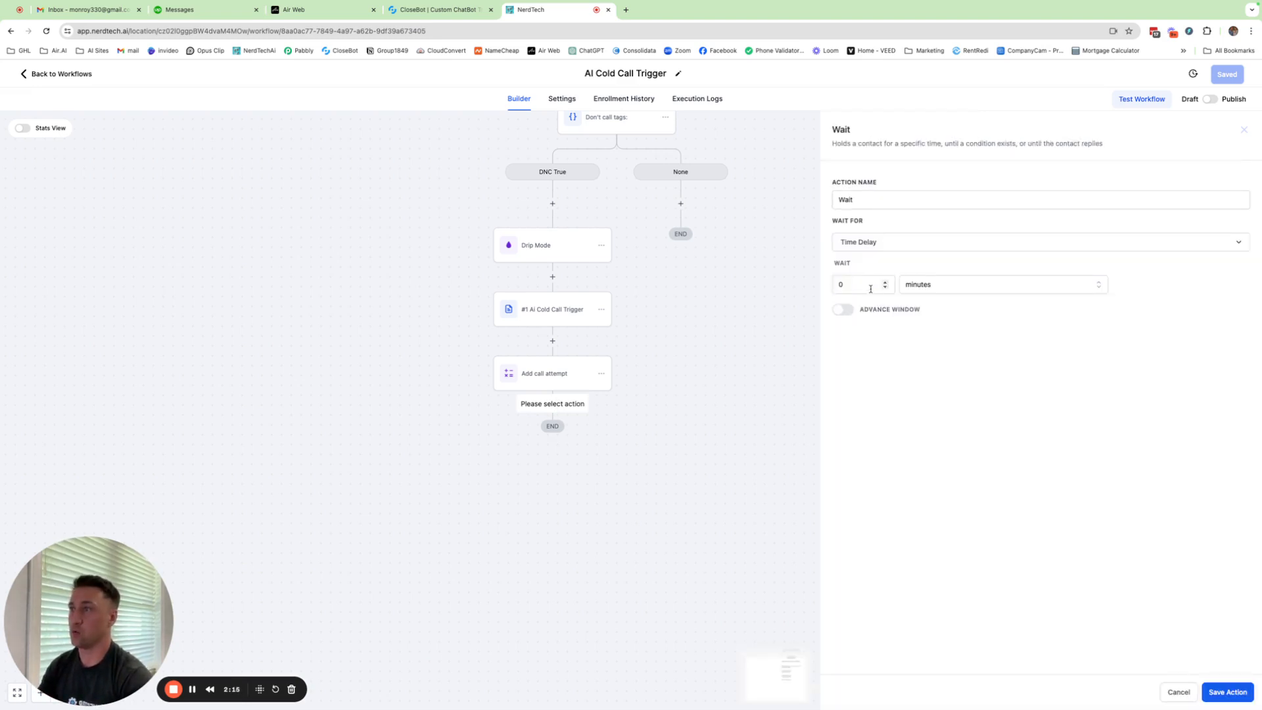
{"action": "left_click", "coordinate": [862, 284]}
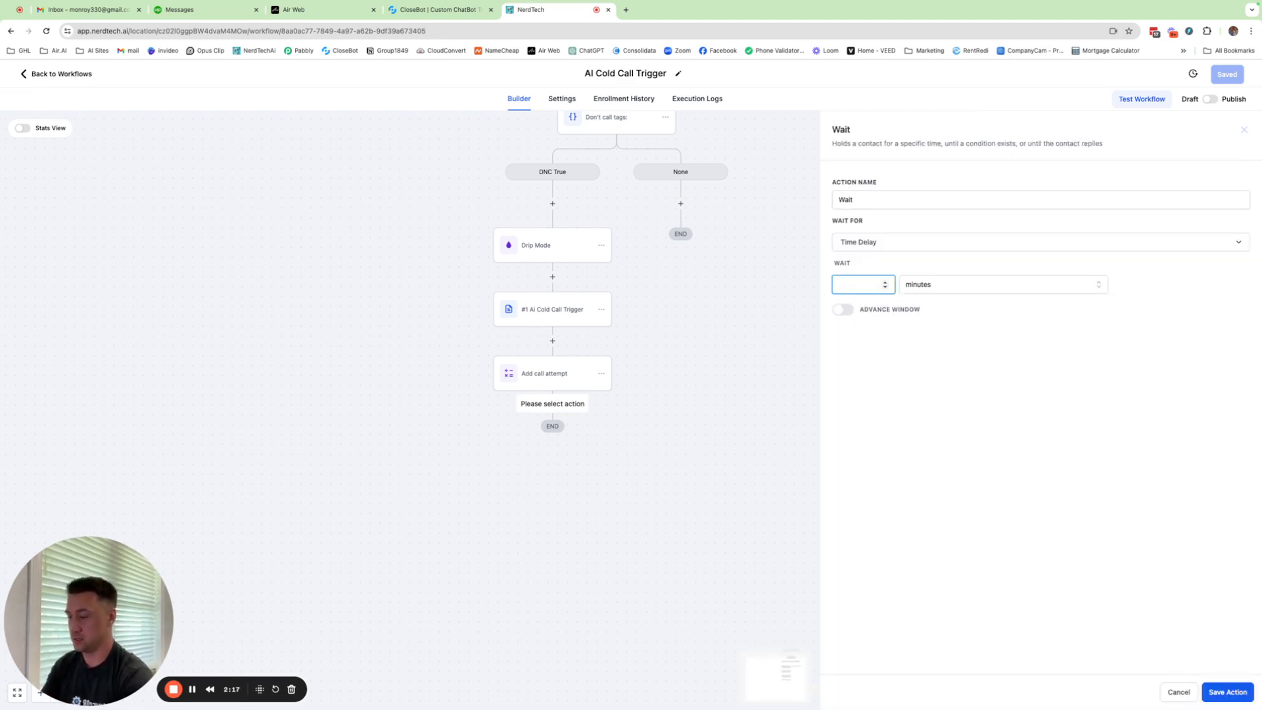
{"action": "type", "text": "15 min"}
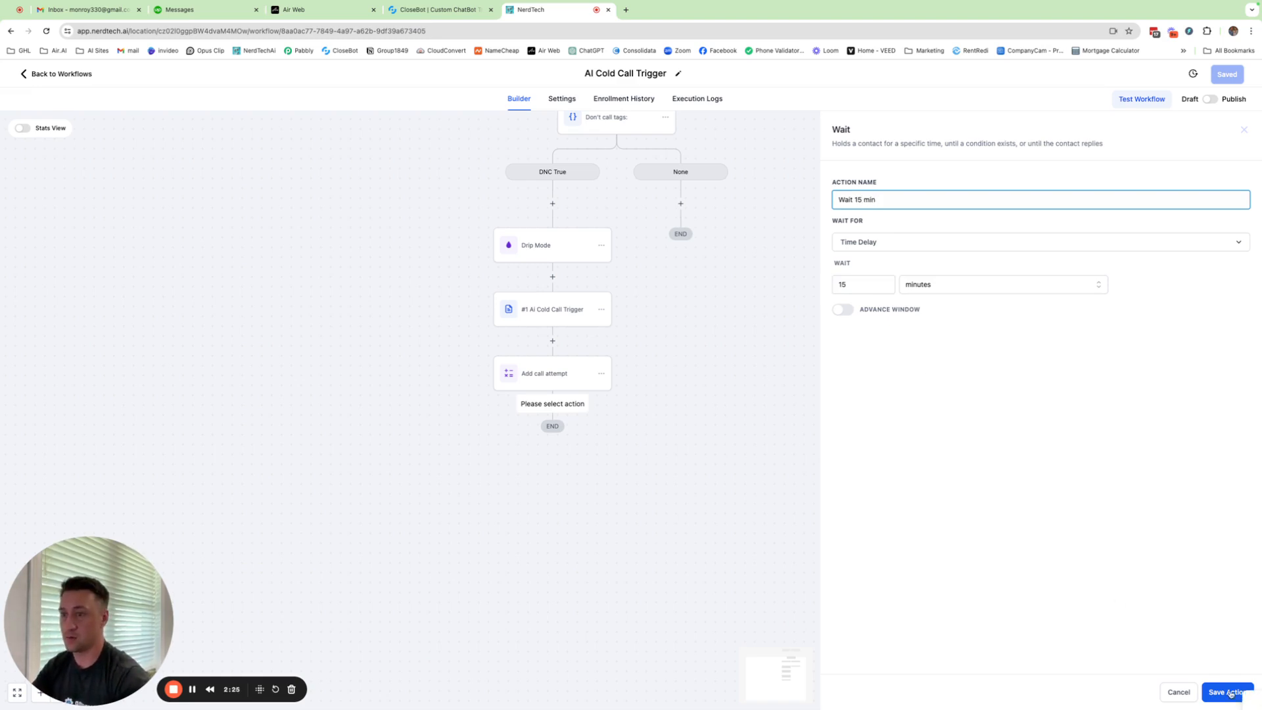
{"action": "left_click", "coordinate": [1227, 698]}
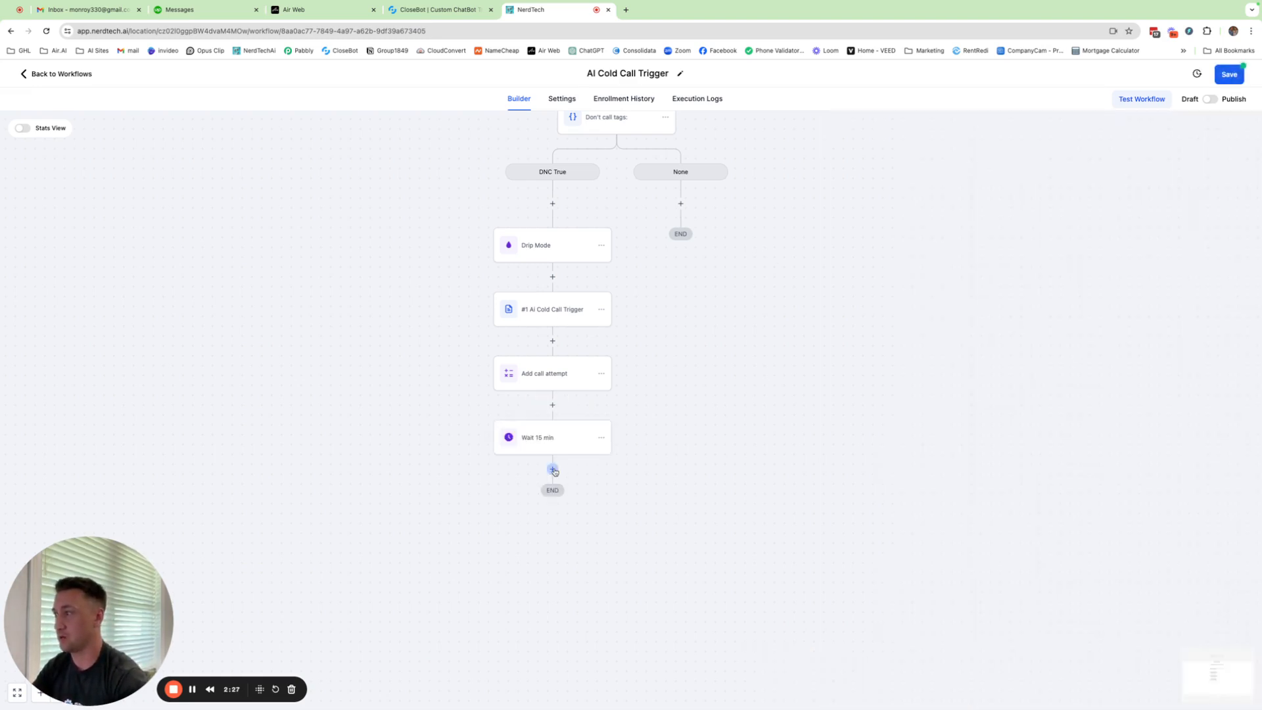
Add a Voicemail step after Wait 15 min, reviewing the Upload file option, and save it.
{"action": "left_click", "coordinate": [553, 470]}
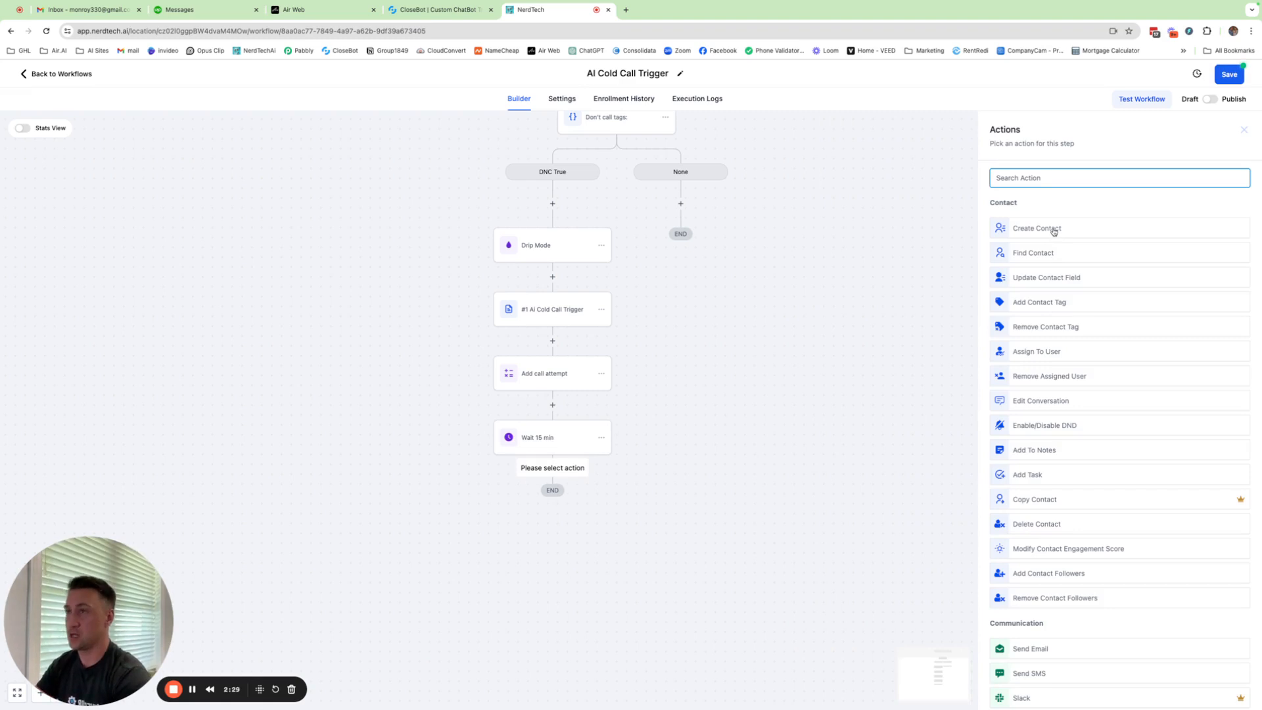
{"action": "type", "text": "voi"}
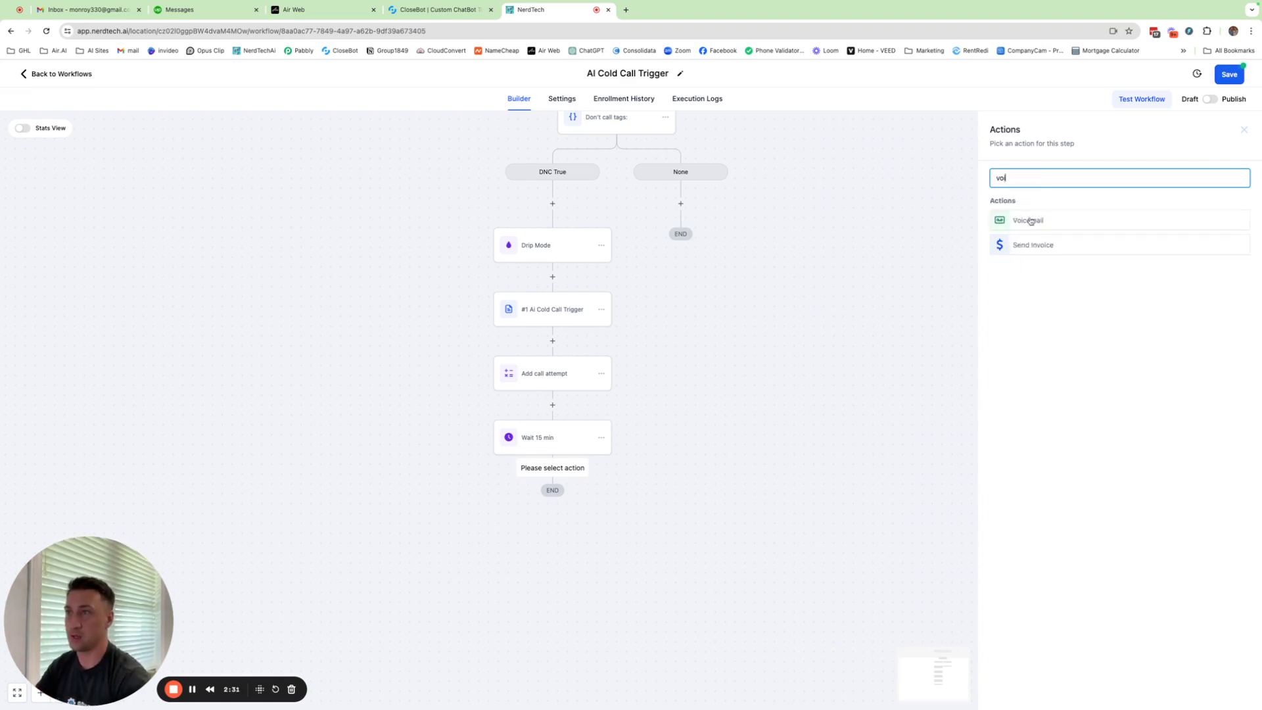
{"action": "left_click", "coordinate": [1028, 219]}
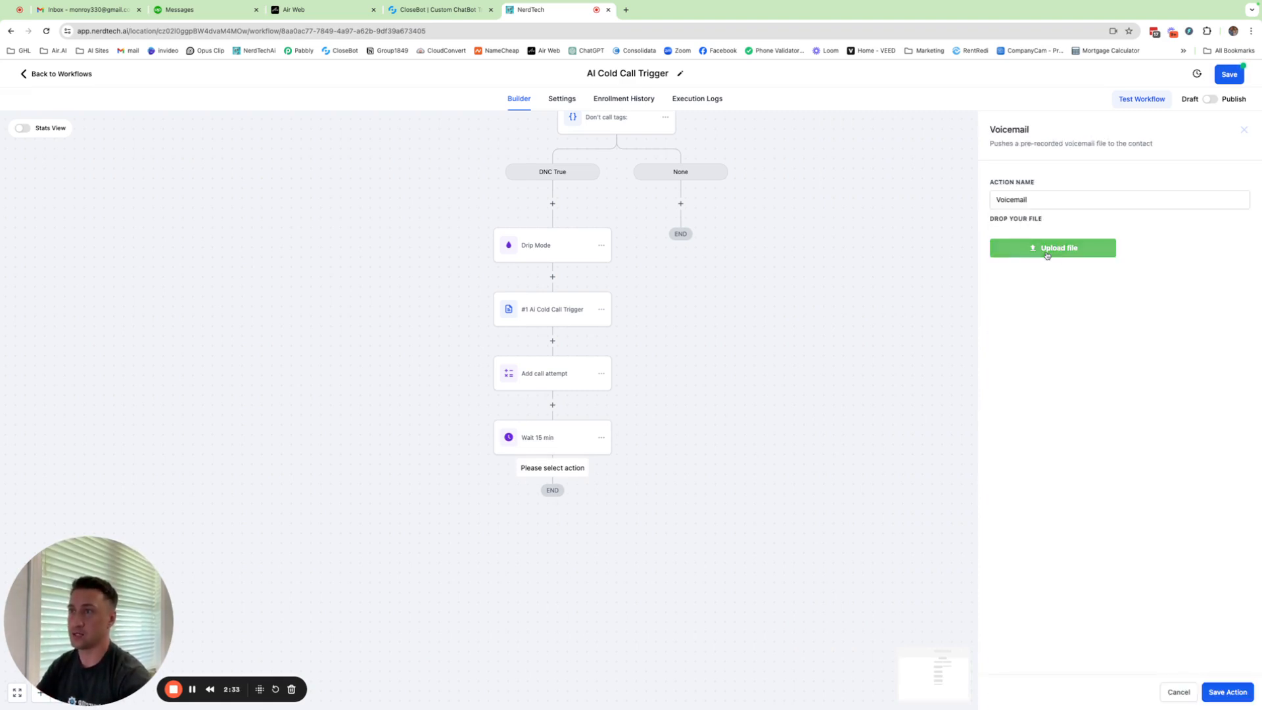
{"action": "left_click", "coordinate": [1052, 249]}
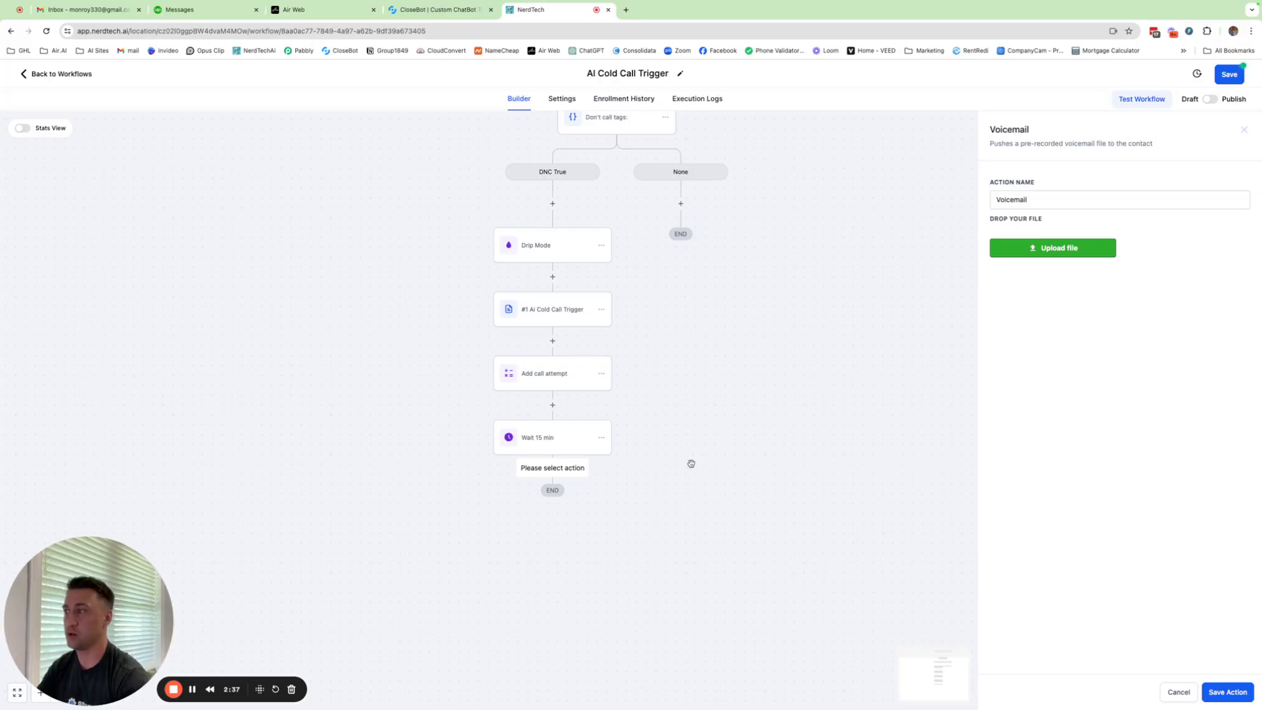
{"action": "mouse_move", "coordinate": [1194, 550]}
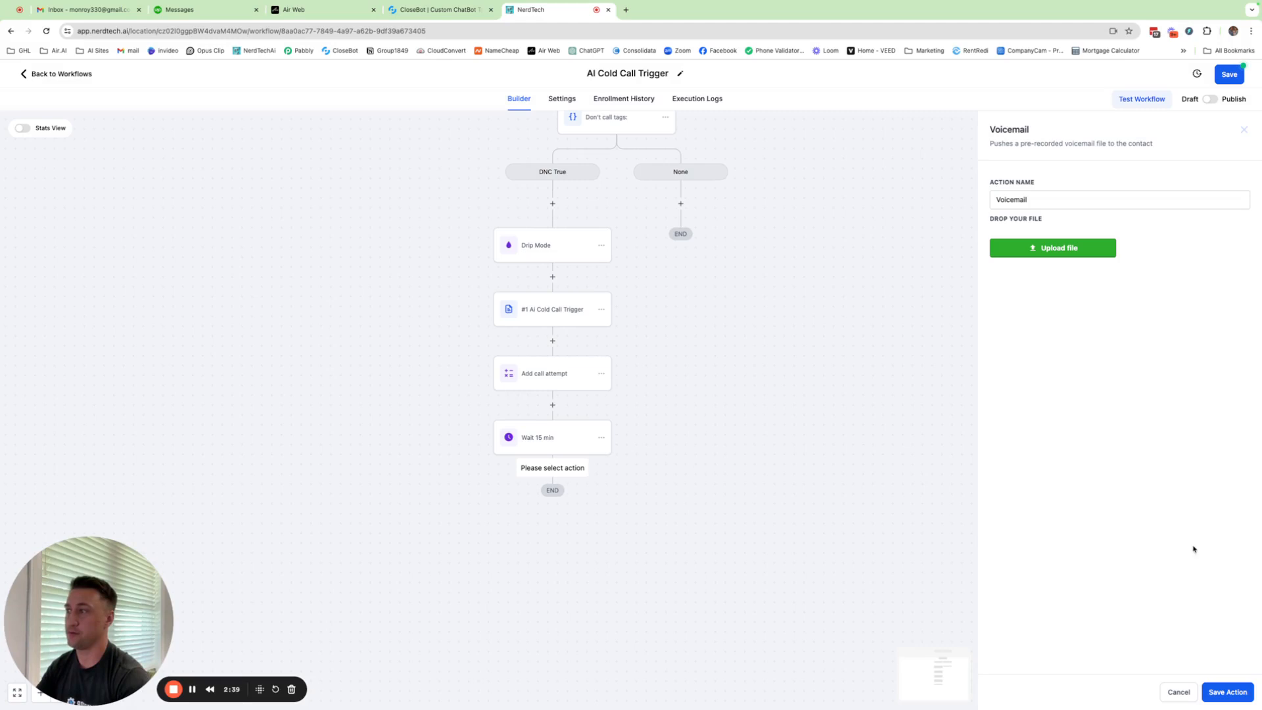
{"action": "mouse_move", "coordinate": [870, 397]}
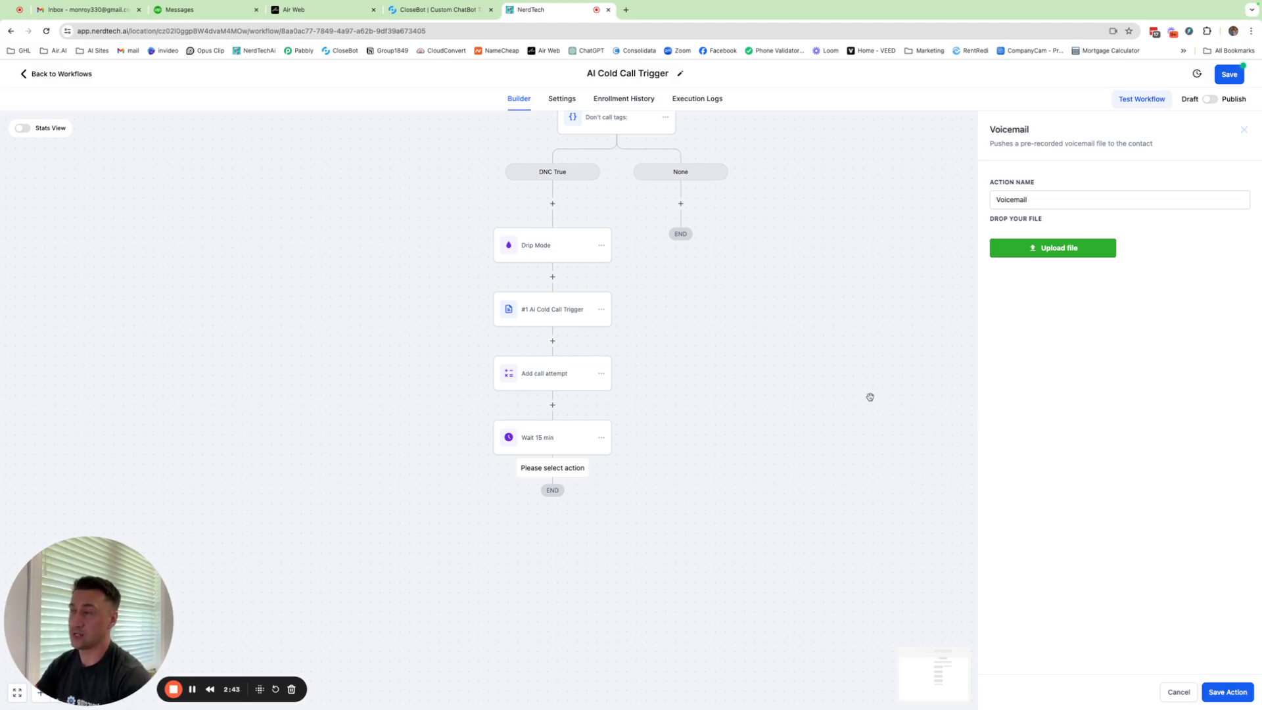
{"action": "mouse_move", "coordinate": [568, 447]}
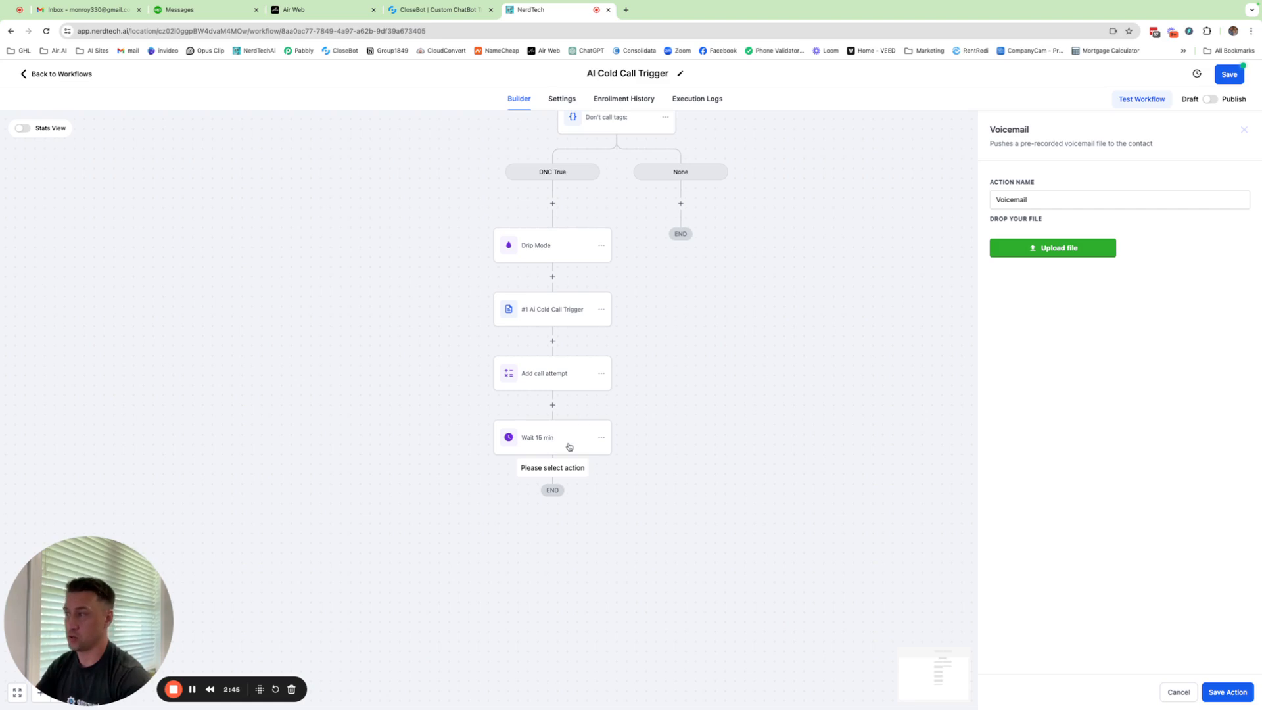
{"action": "mouse_move", "coordinate": [1011, 207]}
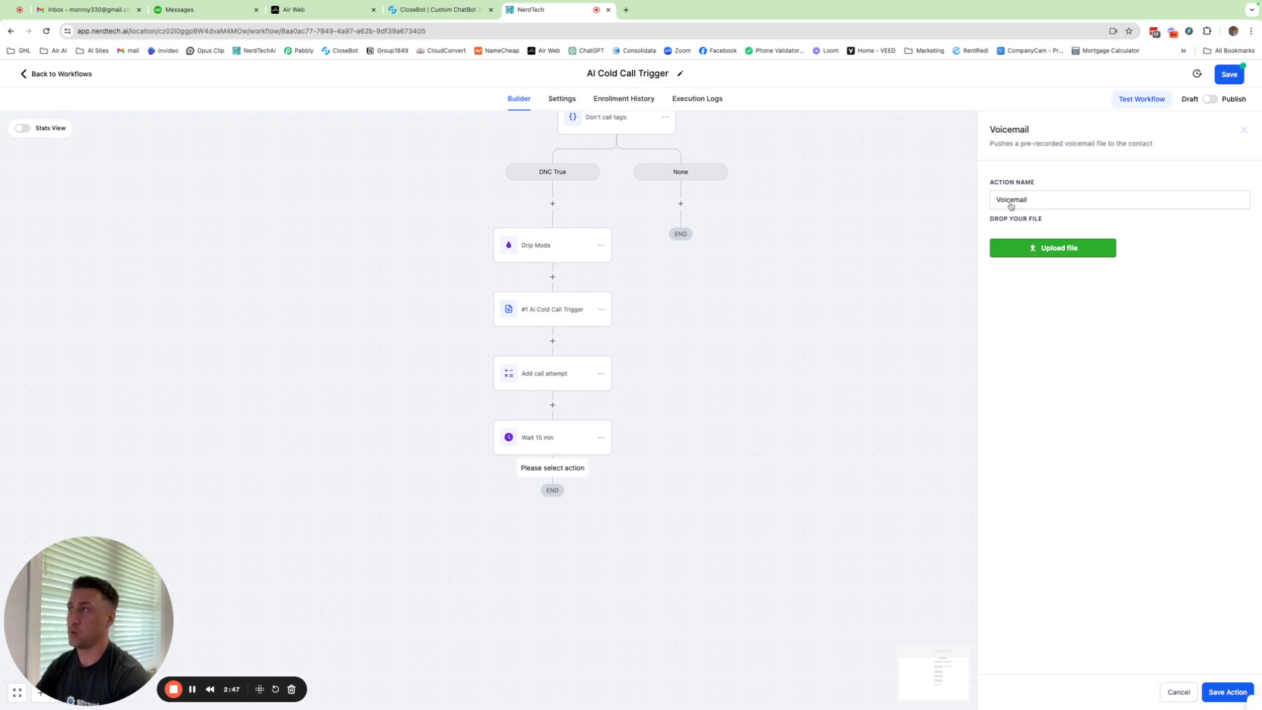
{"action": "mouse_move", "coordinate": [1070, 676]}
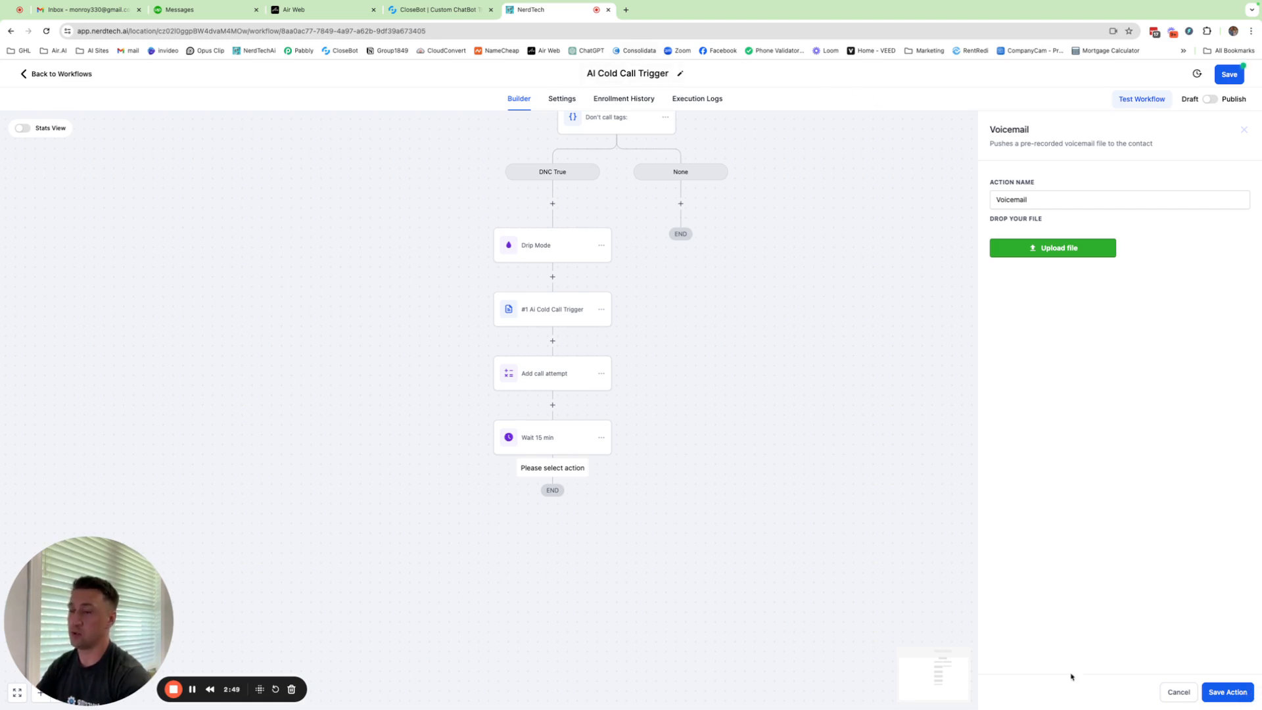
{"action": "left_click", "coordinate": [1178, 693]}
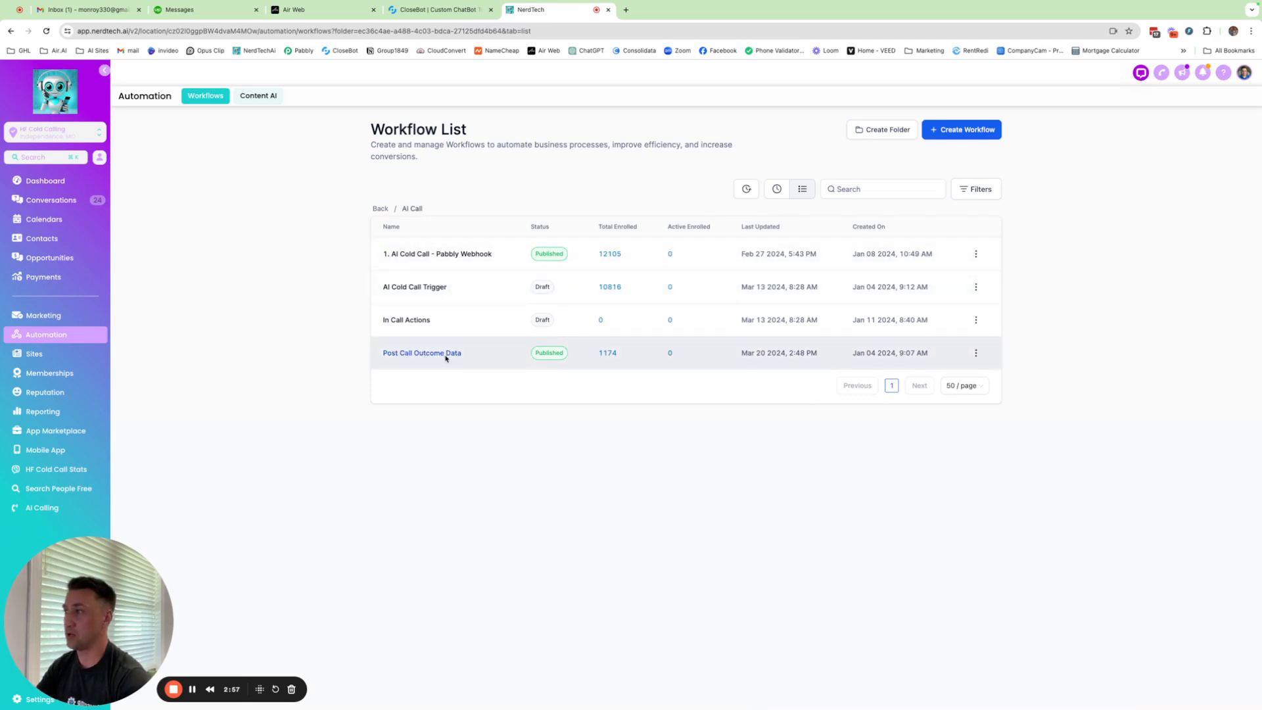
Open the Post Call Outcome Data workflow and view its trigger, branches, tagging and math steps.
{"action": "left_click", "coordinate": [422, 352]}
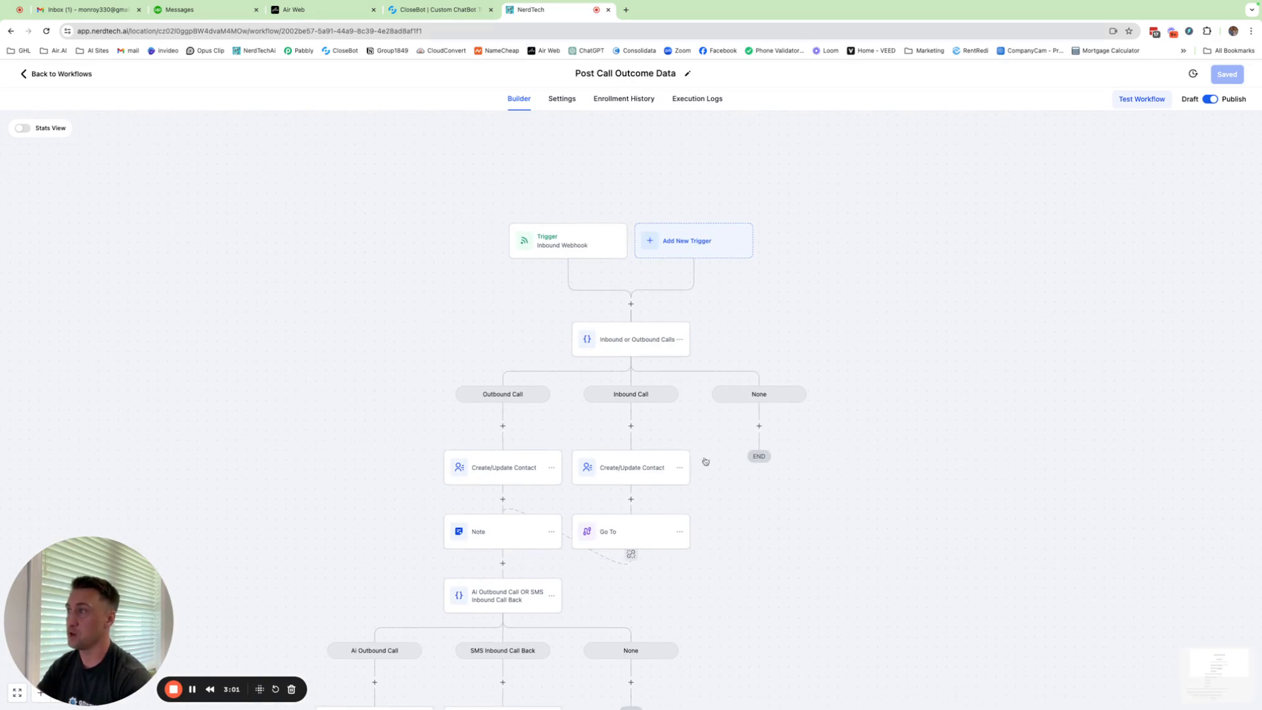
{"action": "scroll", "scroll_direction": "down", "scroll_amount": 3}
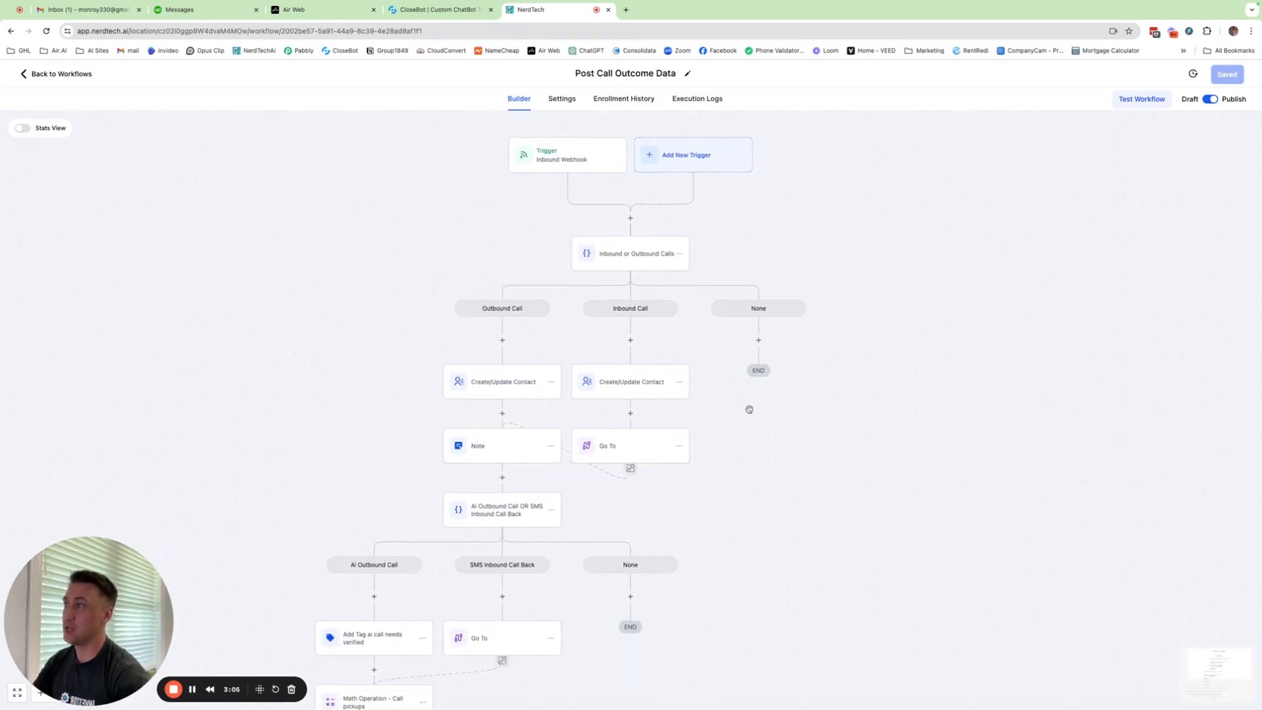
{"action": "mouse_move", "coordinate": [732, 459]}
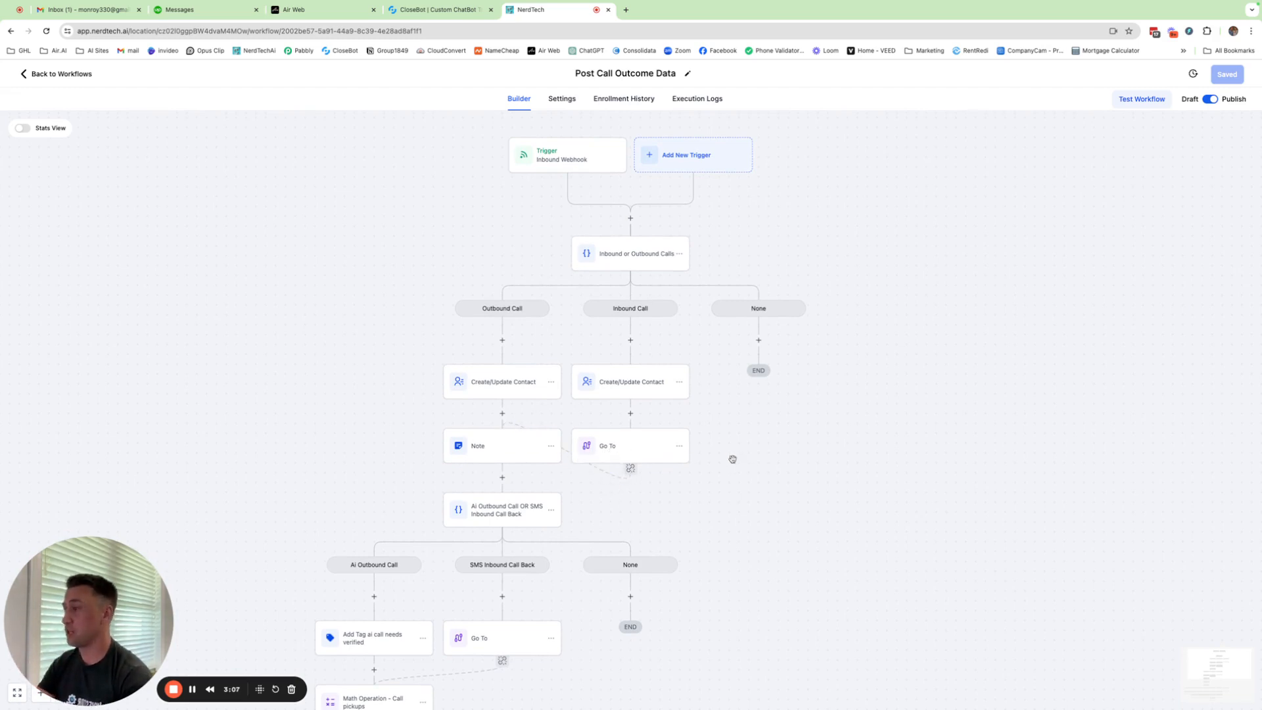
{"action": "scroll", "scroll_direction": "down", "scroll_amount": 3}
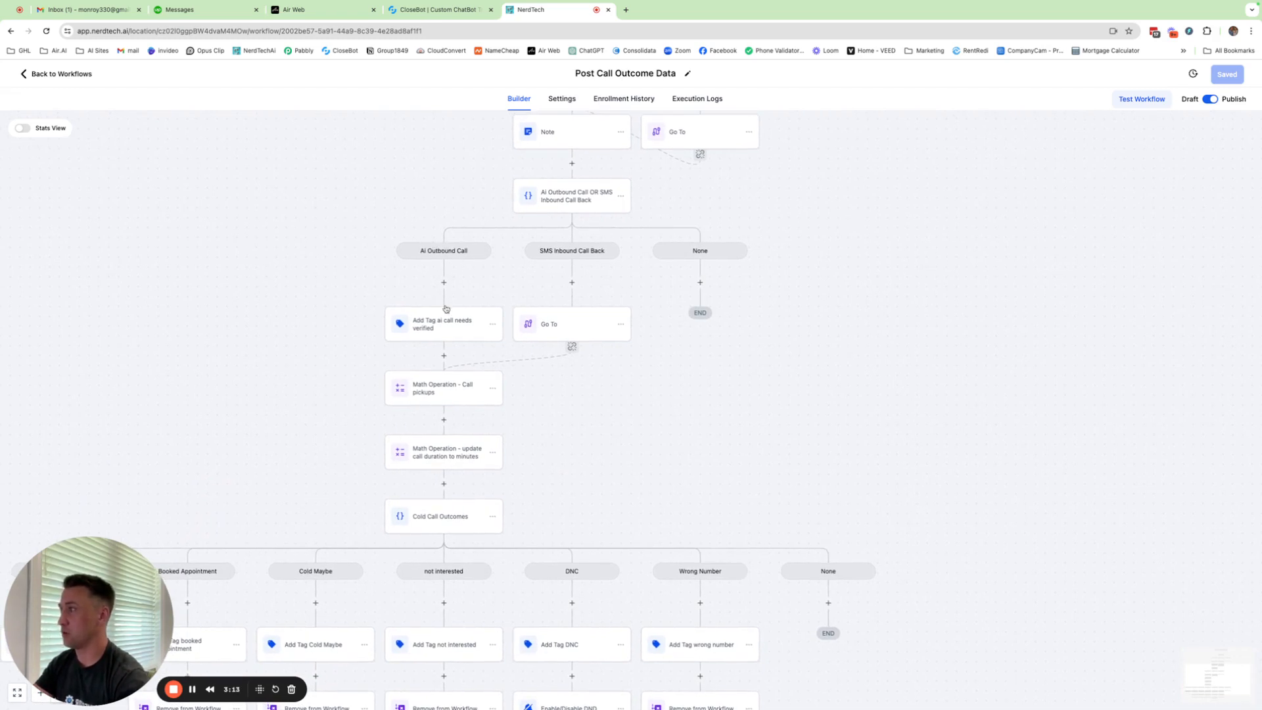
{"action": "mouse_move", "coordinate": [476, 331]}
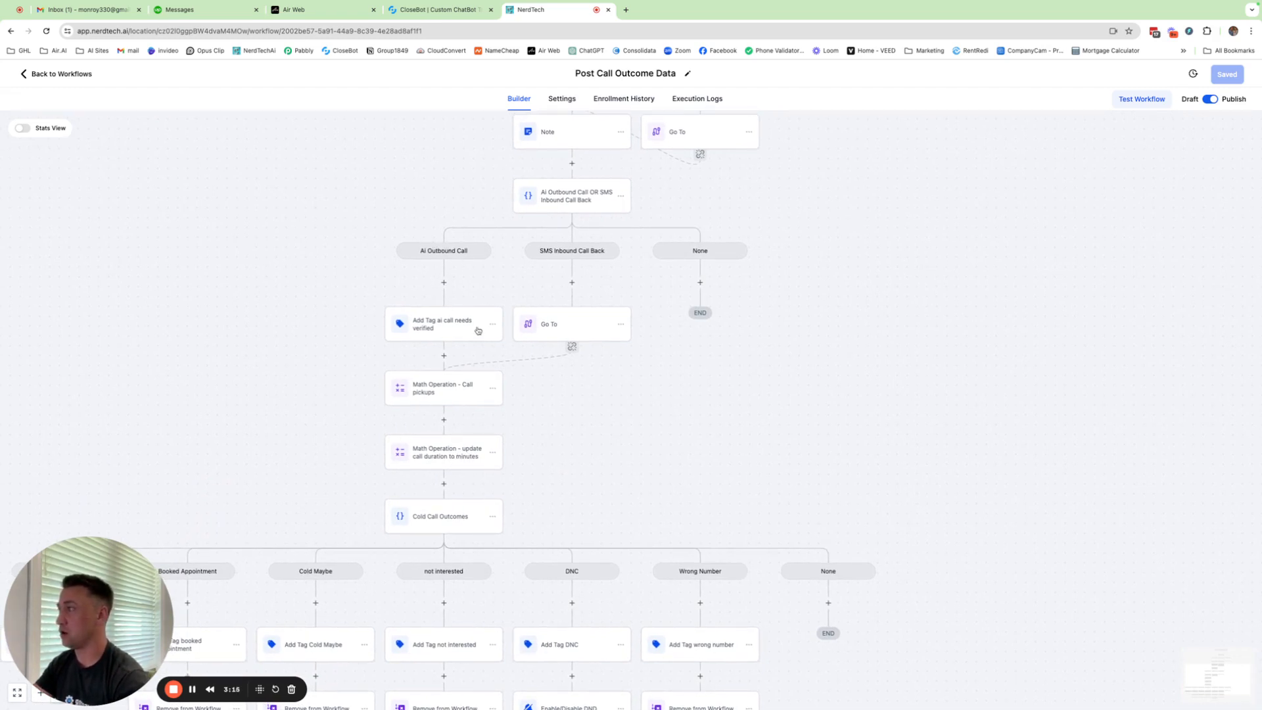
Inspect the Add Tag and Call Pickups math steps, then start a new step after the call-duration calculation.
{"action": "left_click", "coordinate": [443, 324]}
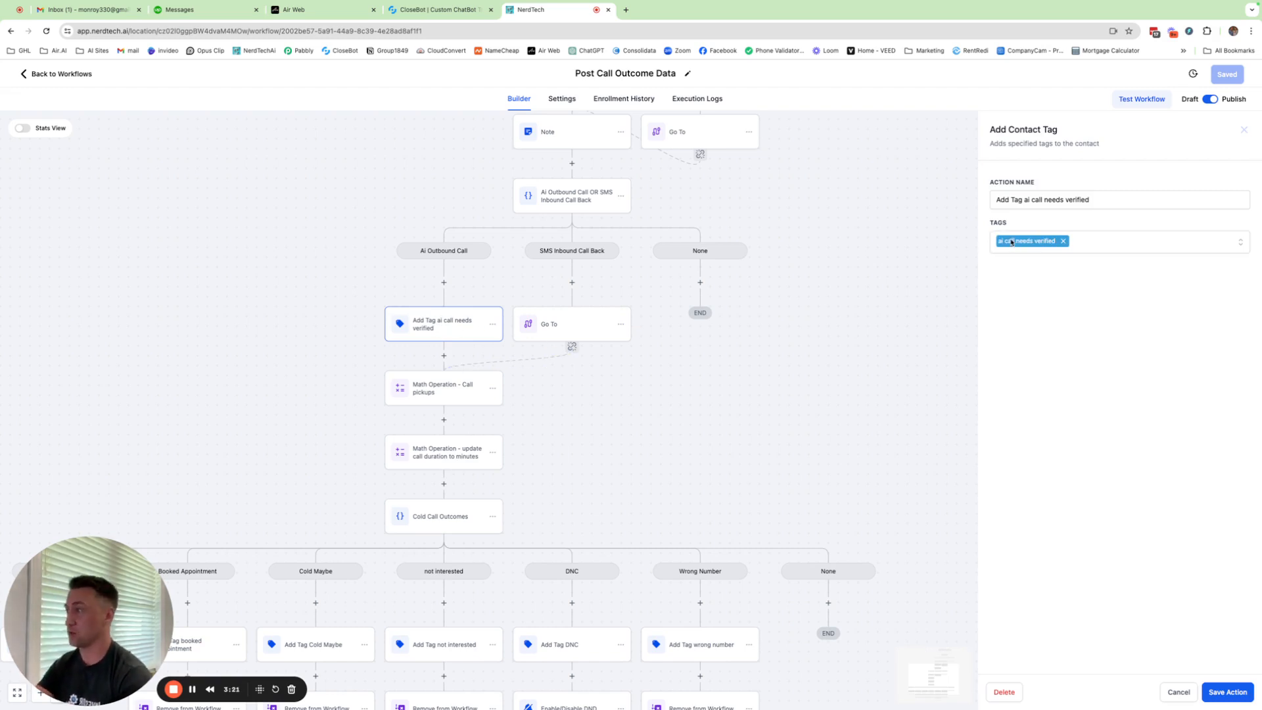
{"action": "left_click", "coordinate": [443, 388]}
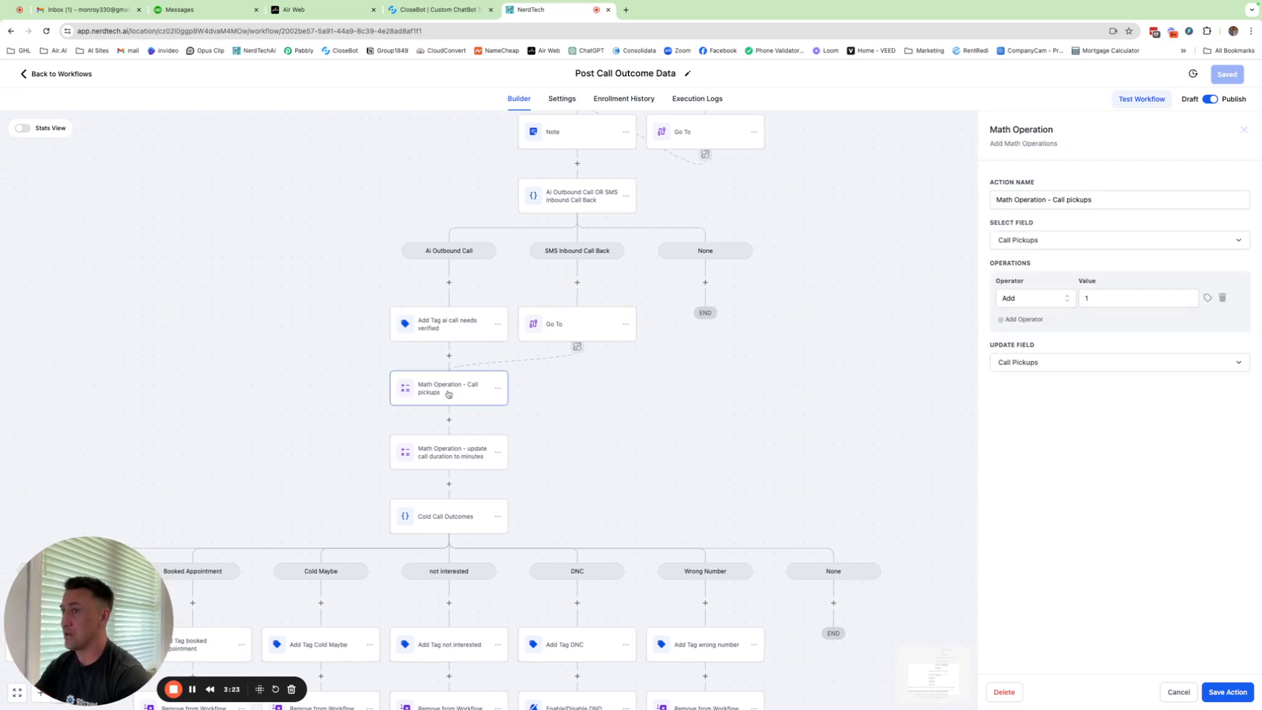
{"action": "mouse_move", "coordinate": [1068, 320]}
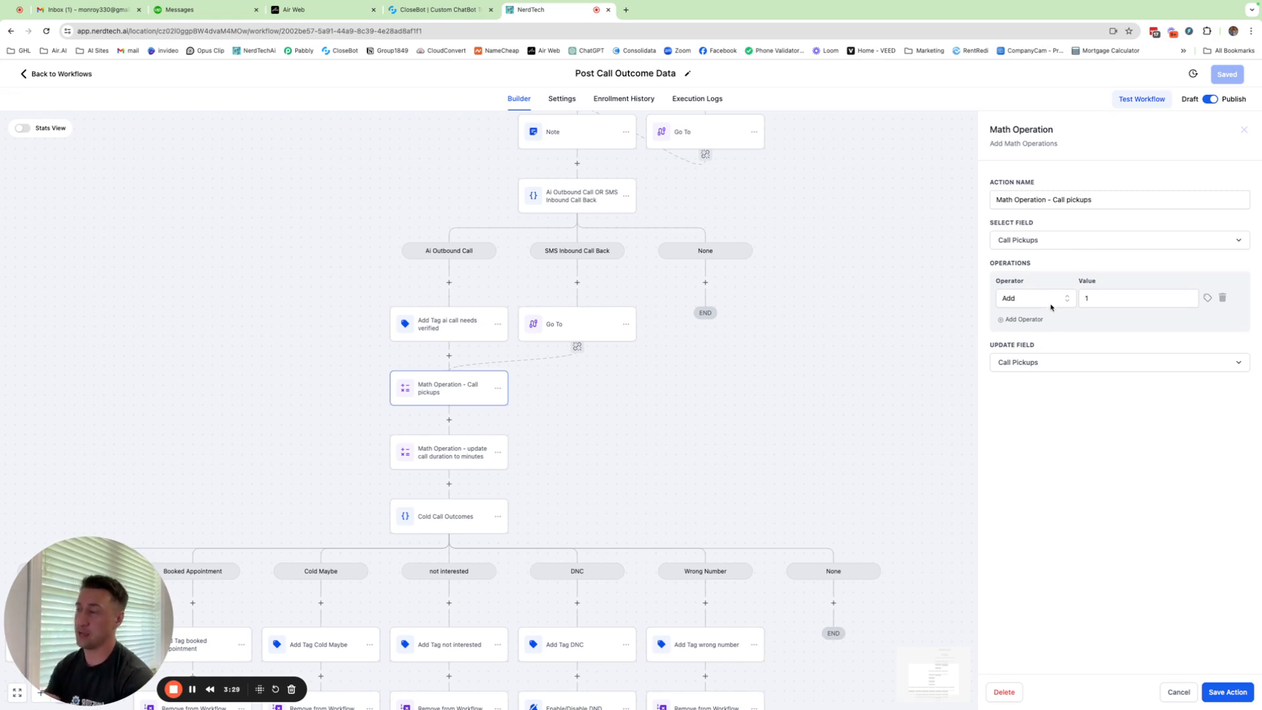
{"action": "left_click", "coordinate": [451, 451]}
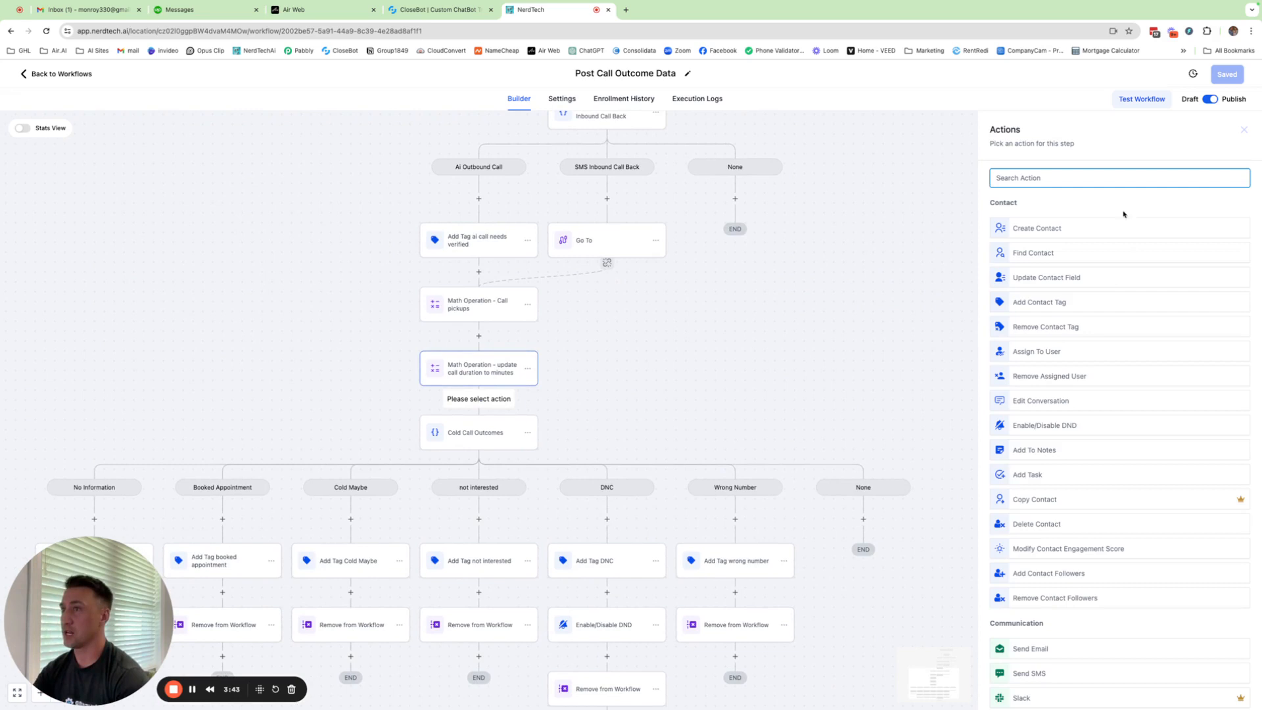
Add a Remove From Workflow step targeting Another Workflow: AI Cold Call Trigger.
{"action": "type", "text": "rem"}
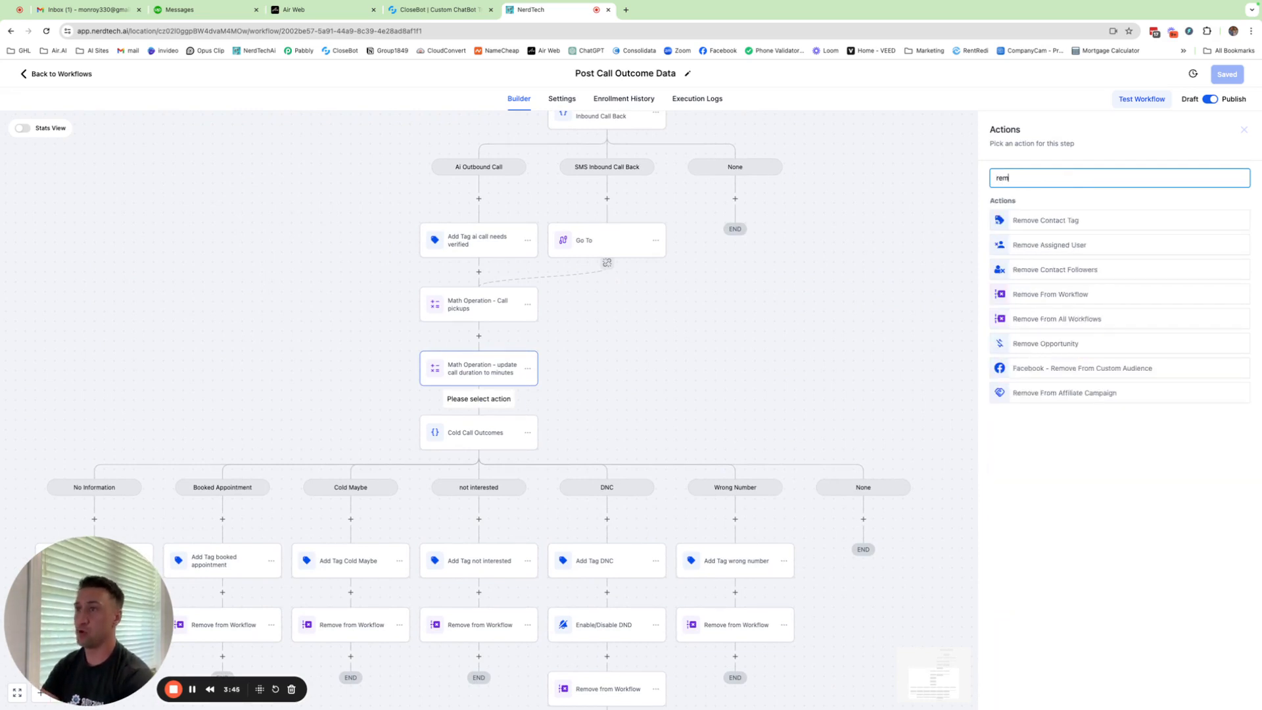
{"action": "left_click", "coordinate": [1049, 293]}
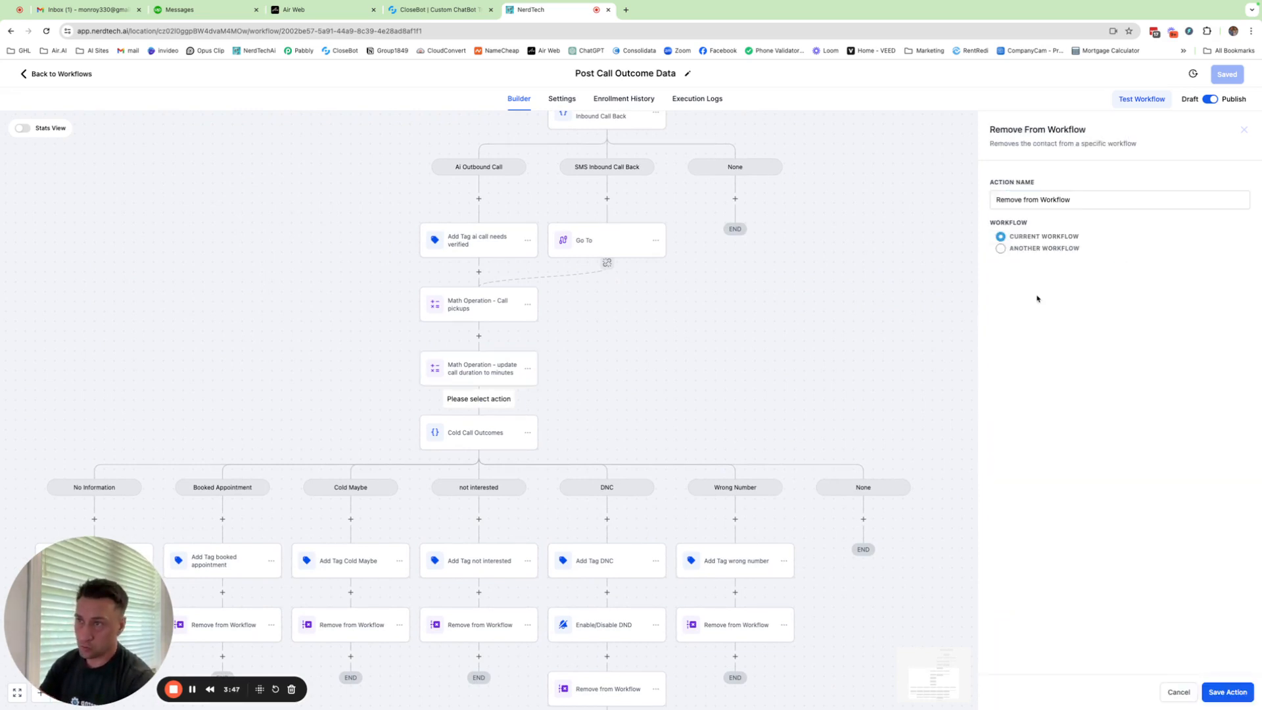
{"action": "left_click", "coordinate": [1000, 248]}
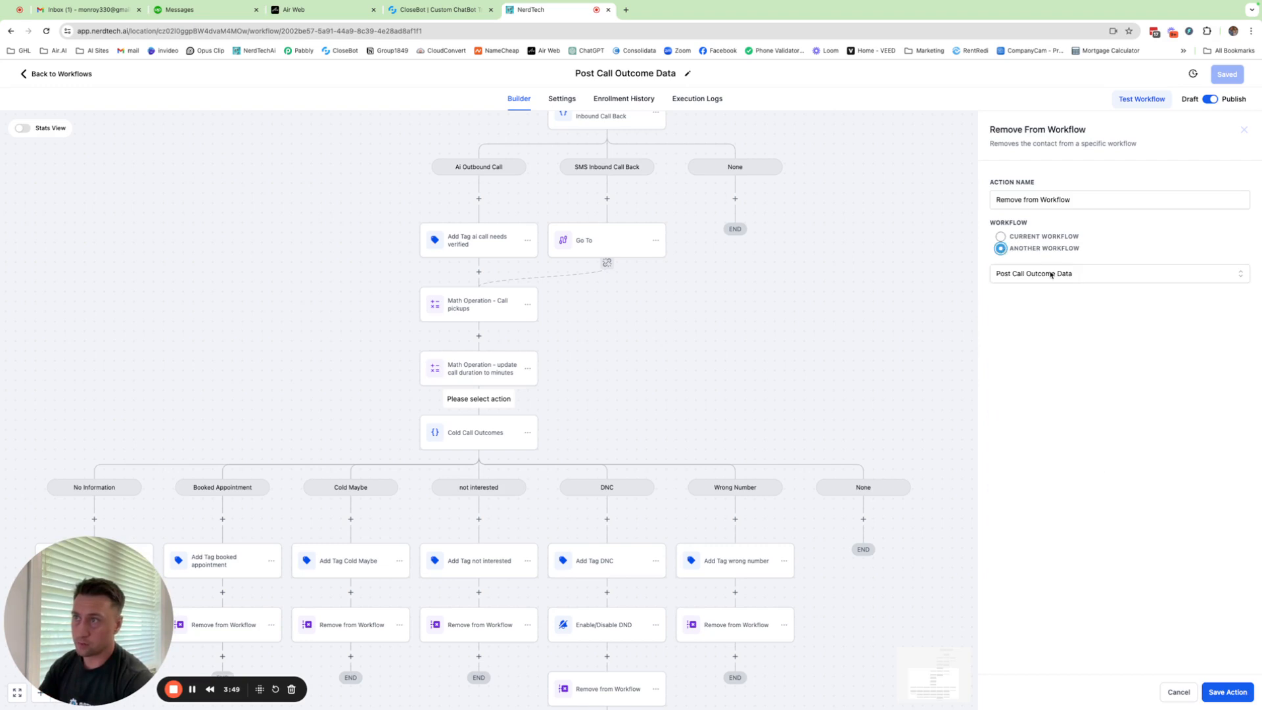
{"action": "left_click", "coordinate": [1116, 273]}
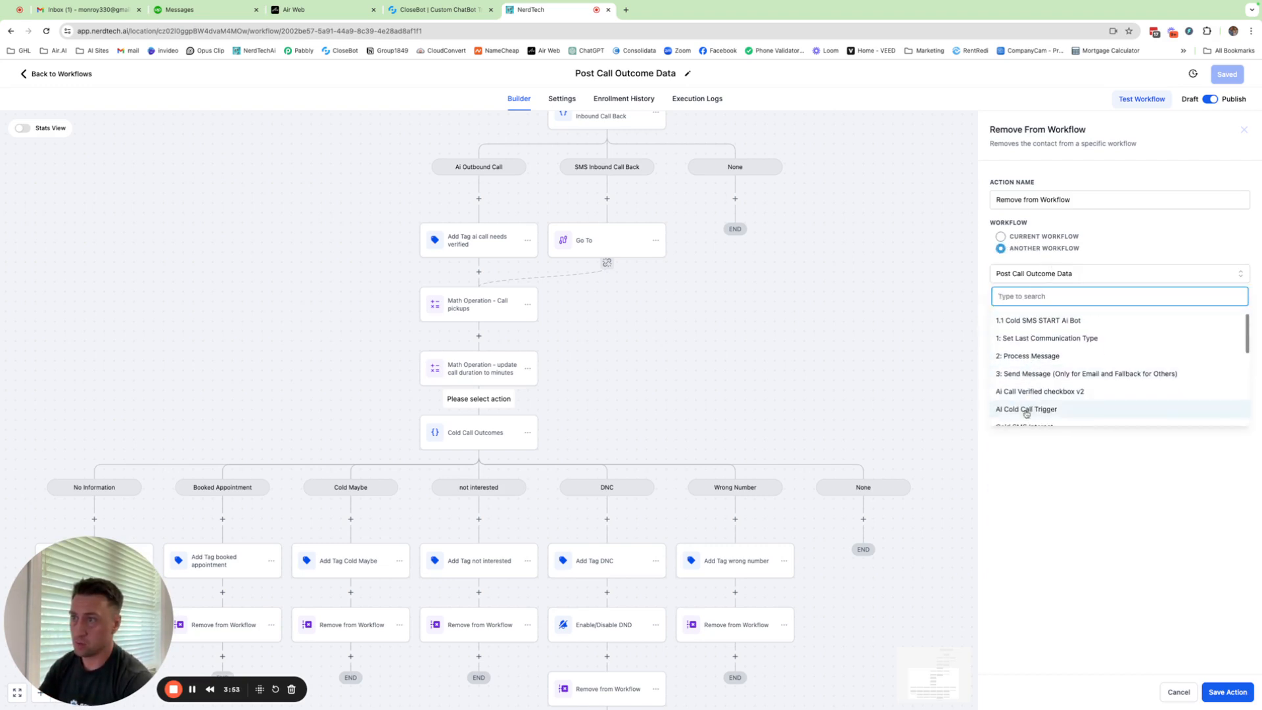
{"action": "left_click", "coordinate": [1027, 409]}
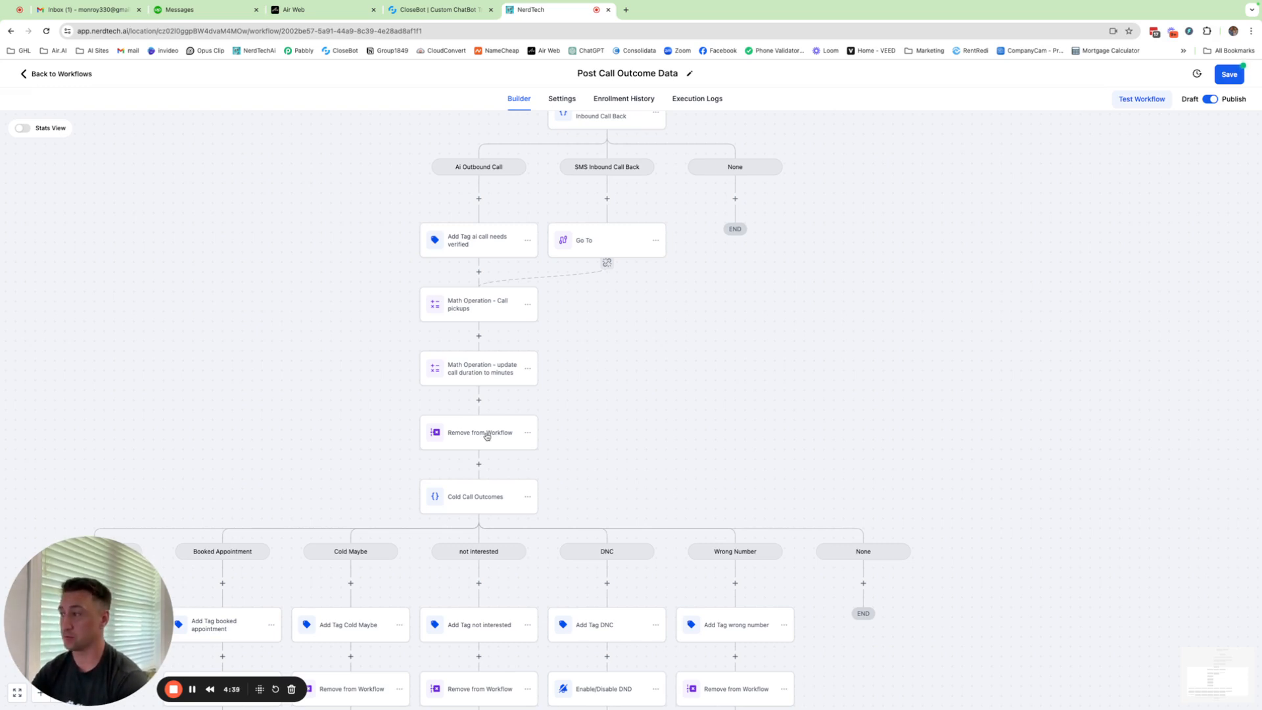
{"action": "mouse_move", "coordinate": [464, 346]}
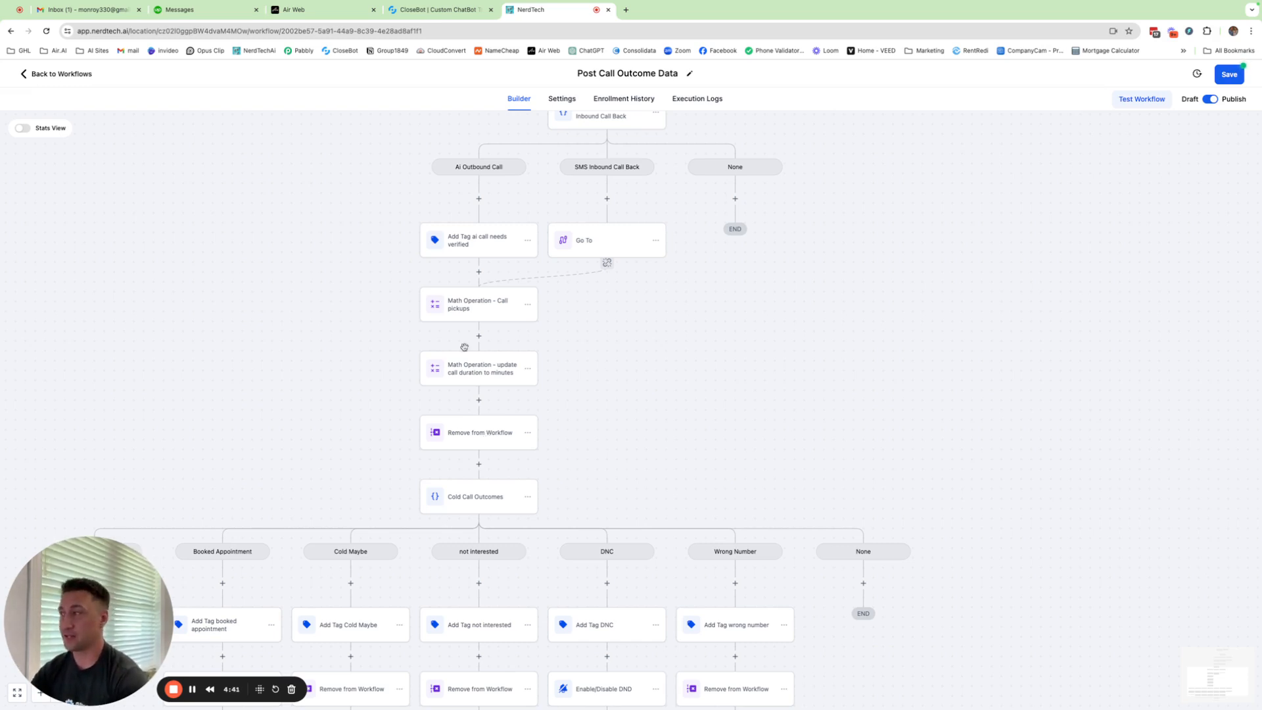
{"action": "mouse_move", "coordinate": [509, 435]}
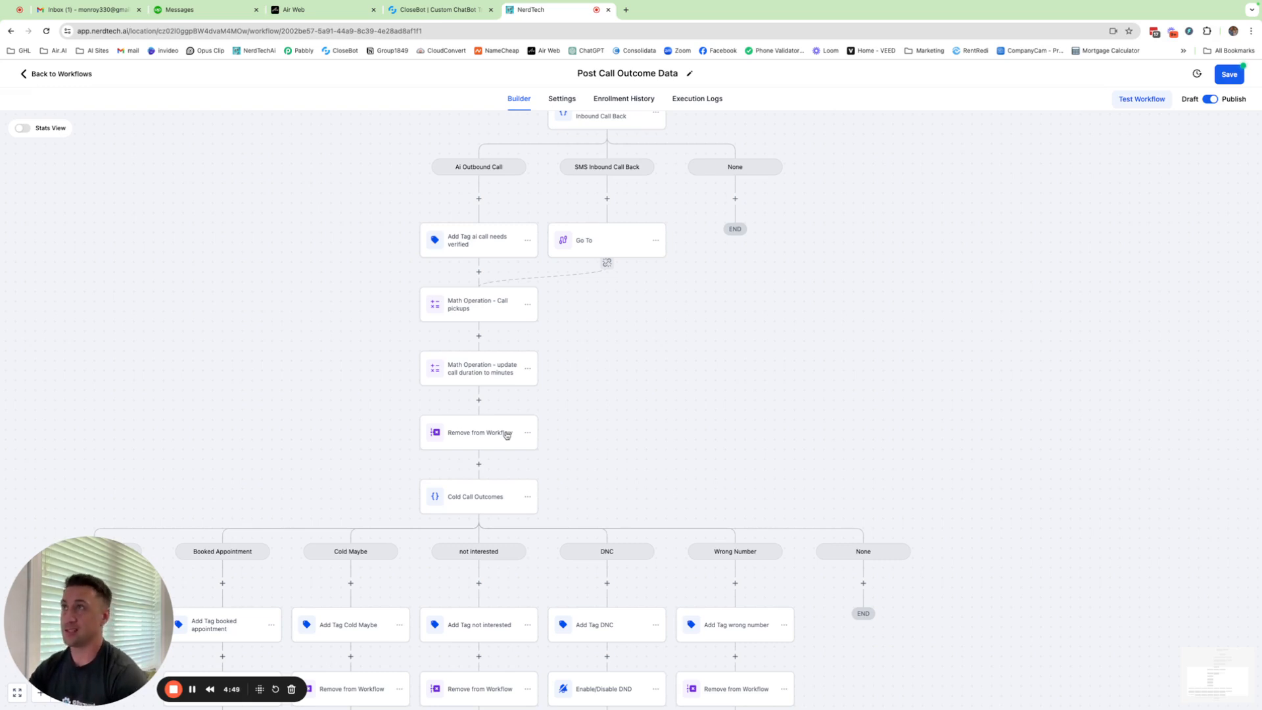
{"action": "mouse_move", "coordinate": [727, 230]}
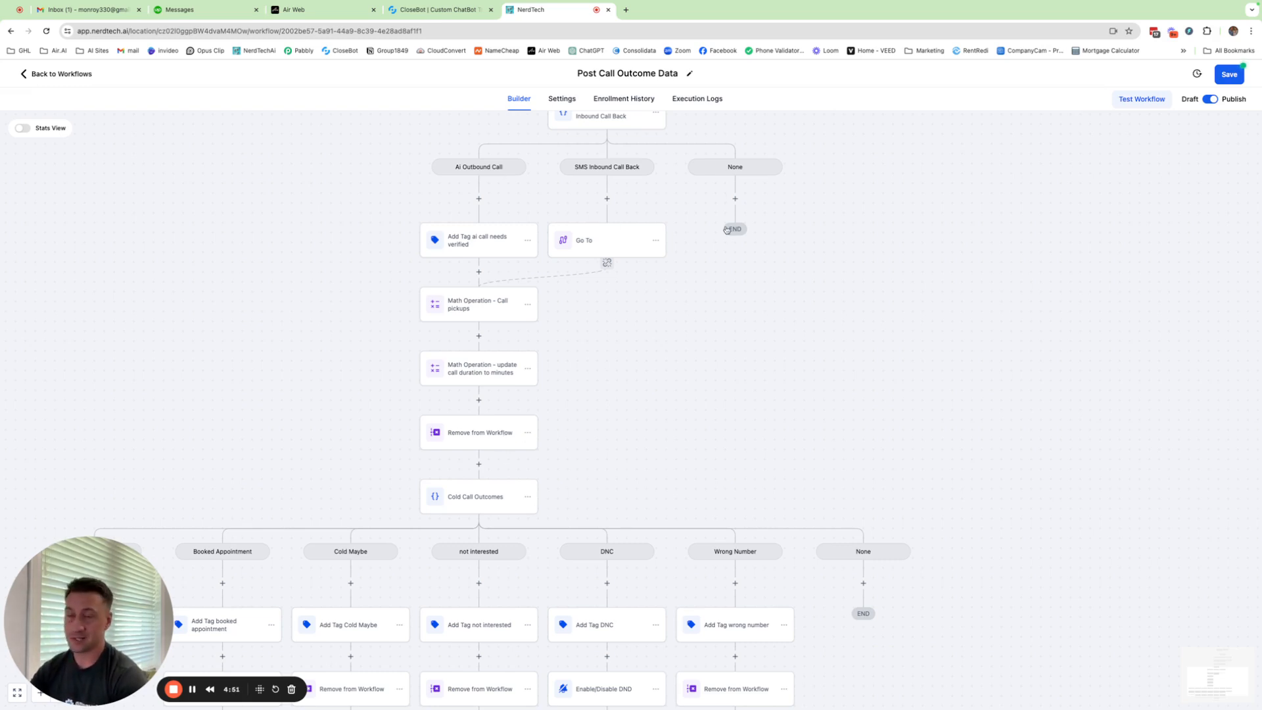
{"action": "mouse_move", "coordinate": [577, 320]}
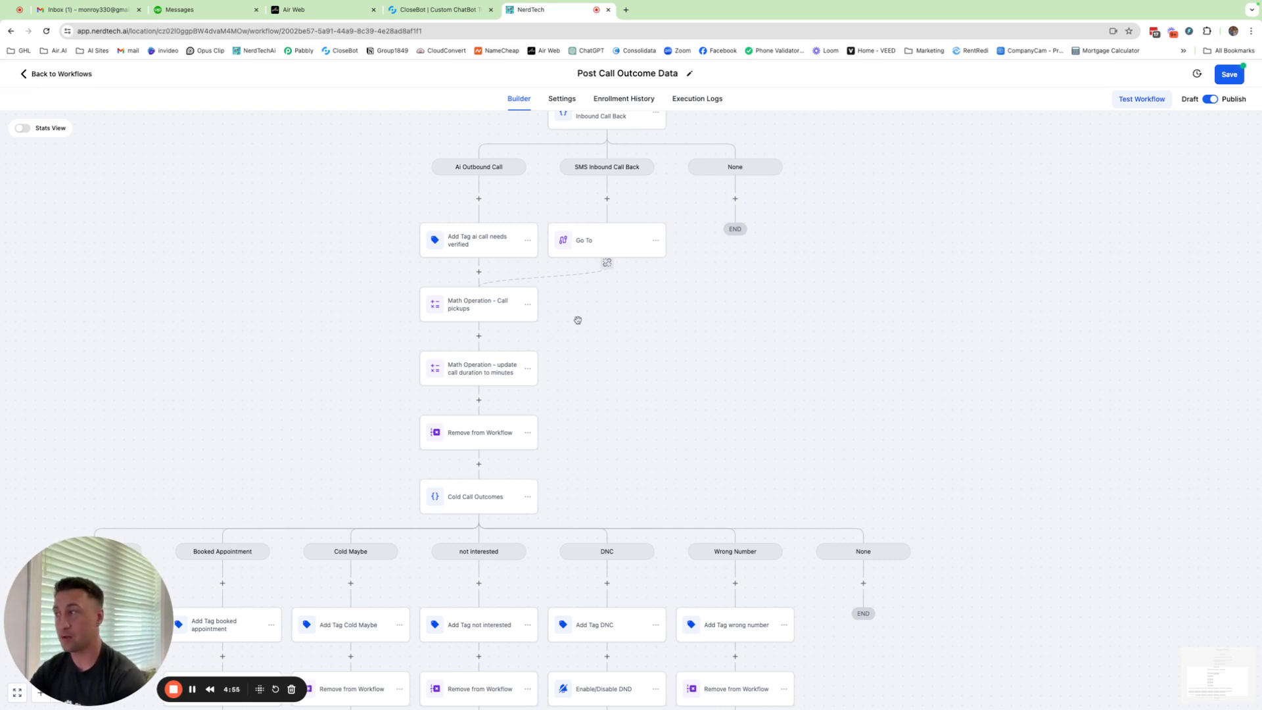
{"action": "mouse_move", "coordinate": [565, 317]}
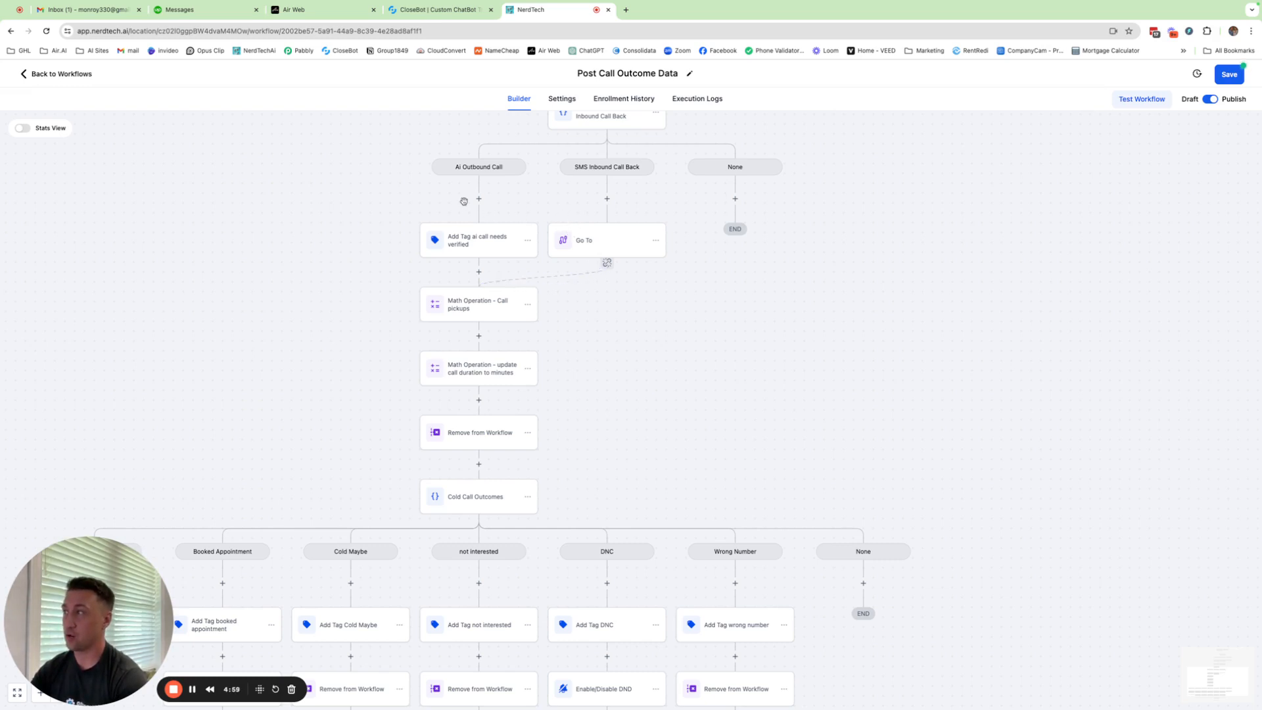
{"action": "mouse_move", "coordinate": [489, 252]}
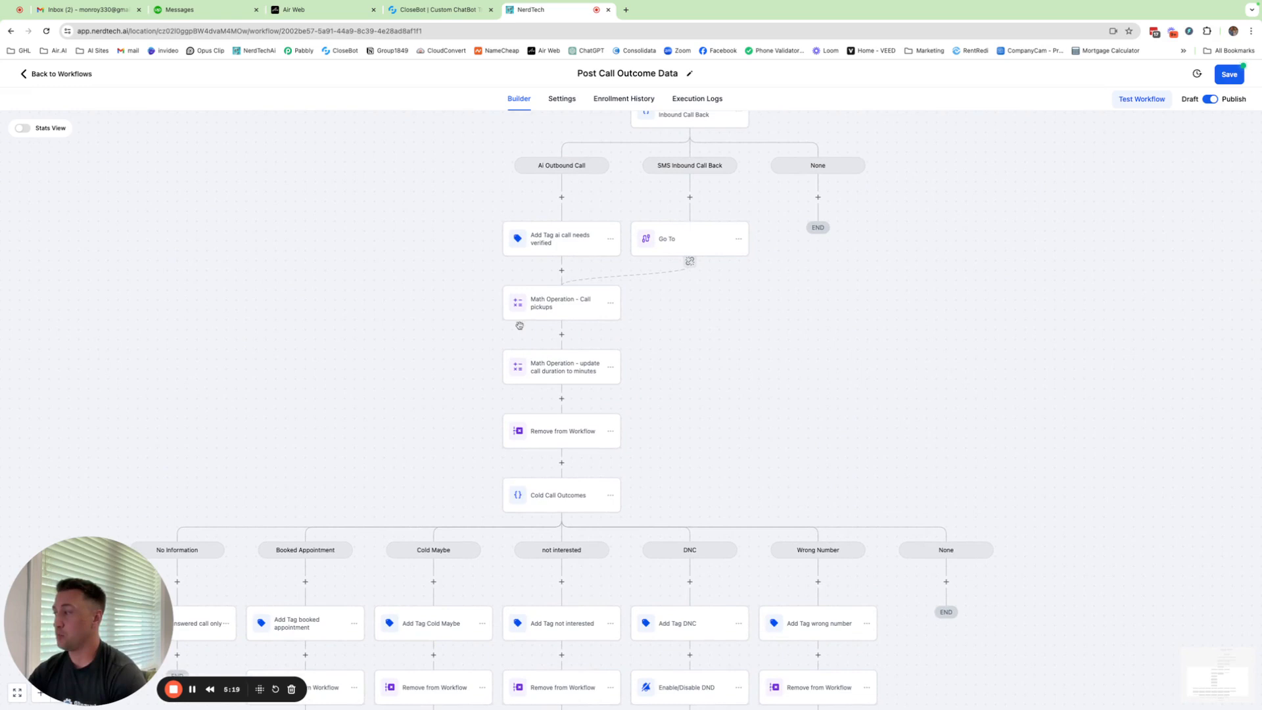
{"action": "mouse_move", "coordinate": [437, 357]}
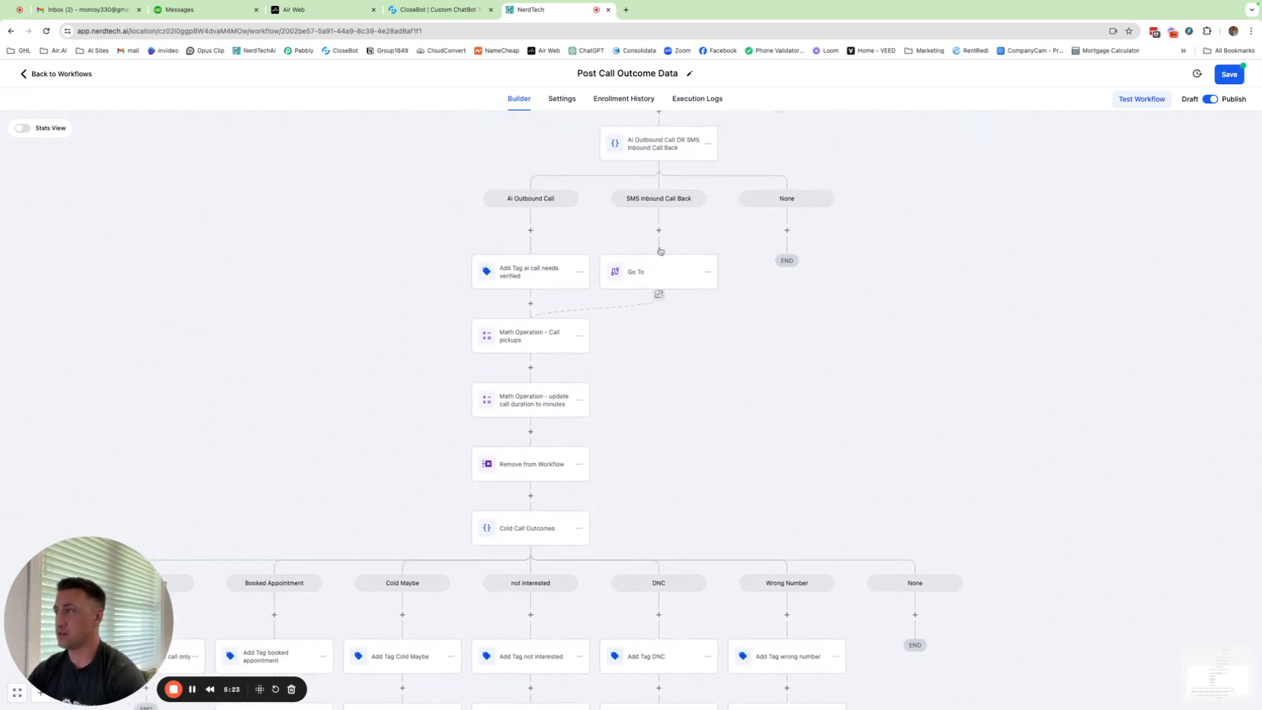
{"action": "mouse_move", "coordinate": [451, 289]}
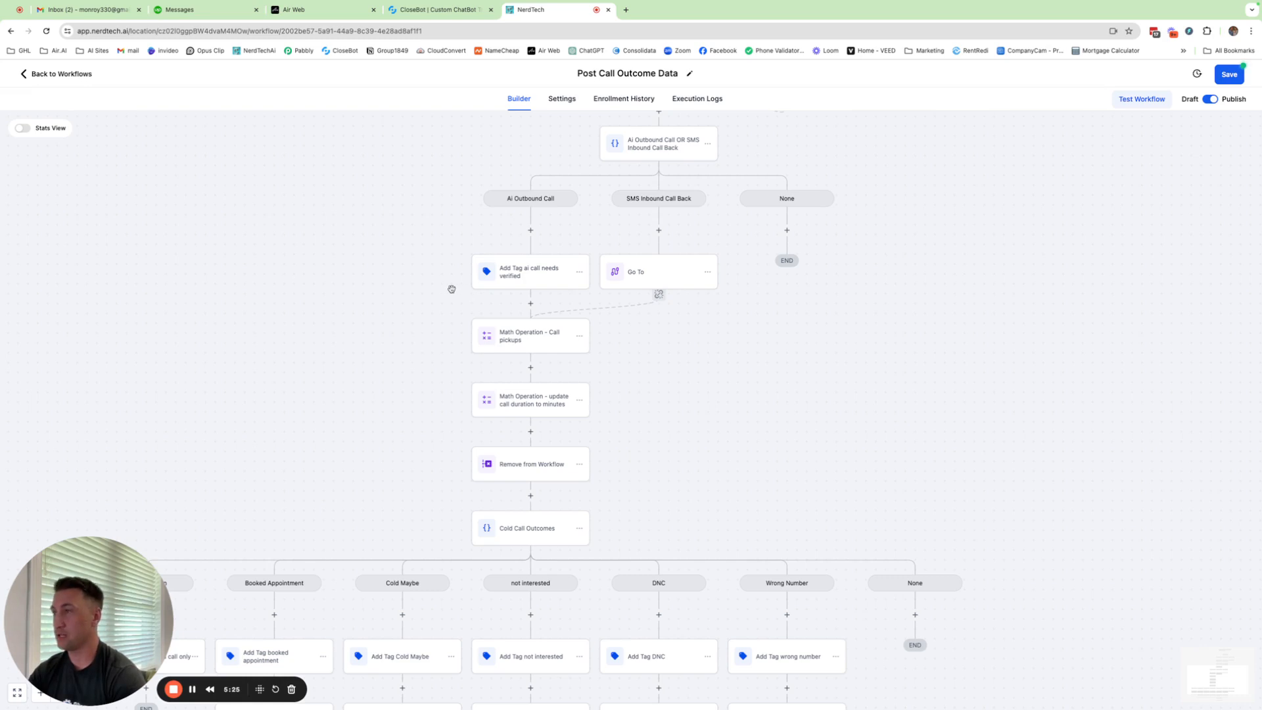
{"action": "mouse_move", "coordinate": [429, 291]}
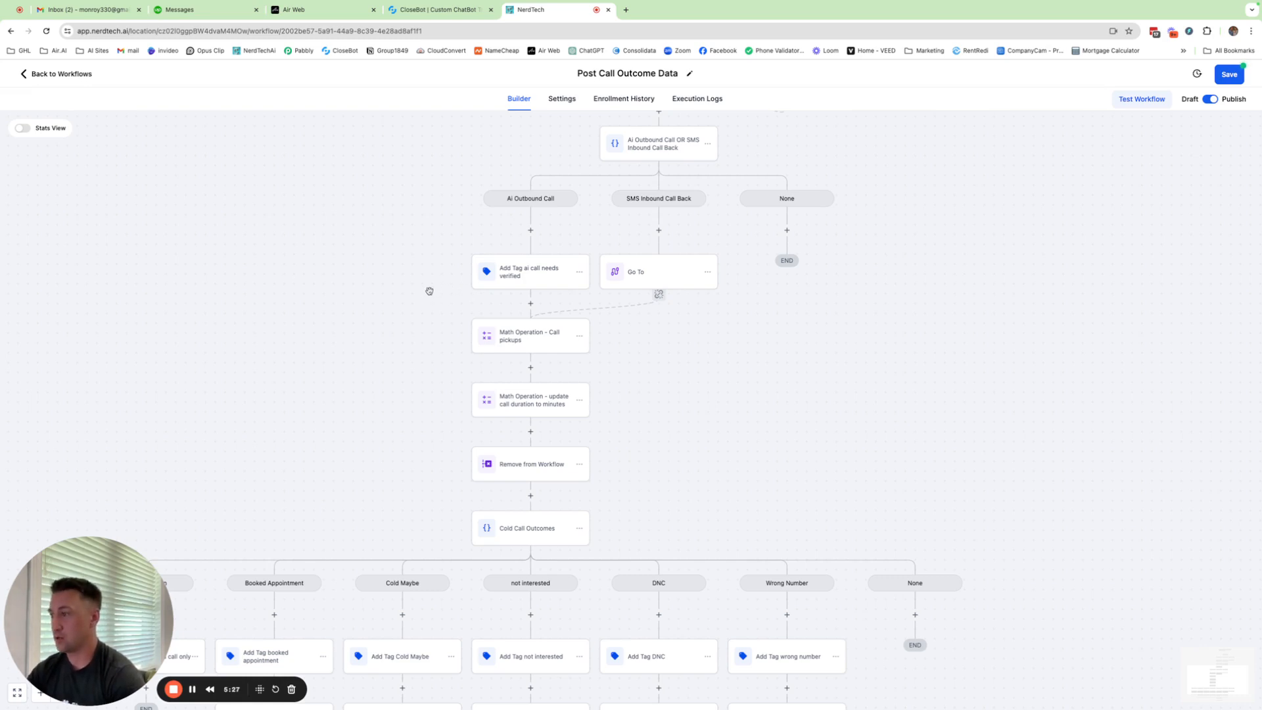
{"action": "mouse_move", "coordinate": [281, 526]}
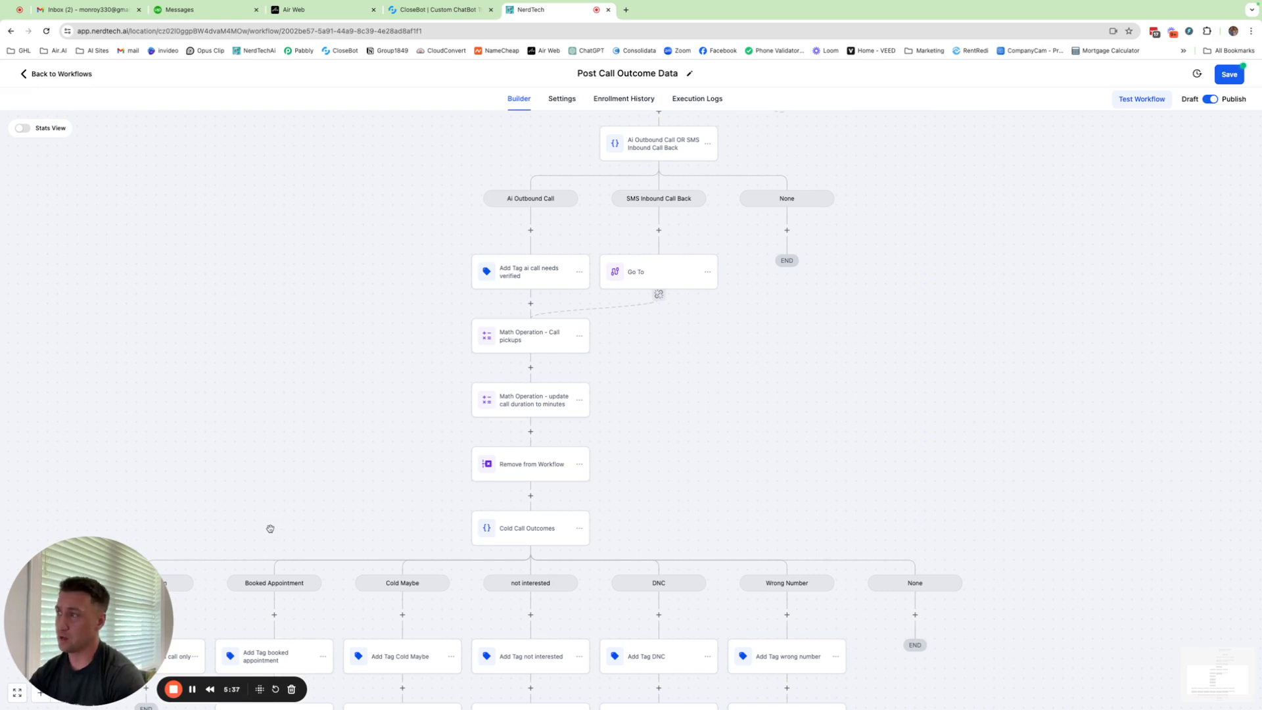
{"action": "mouse_move", "coordinate": [260, 514]}
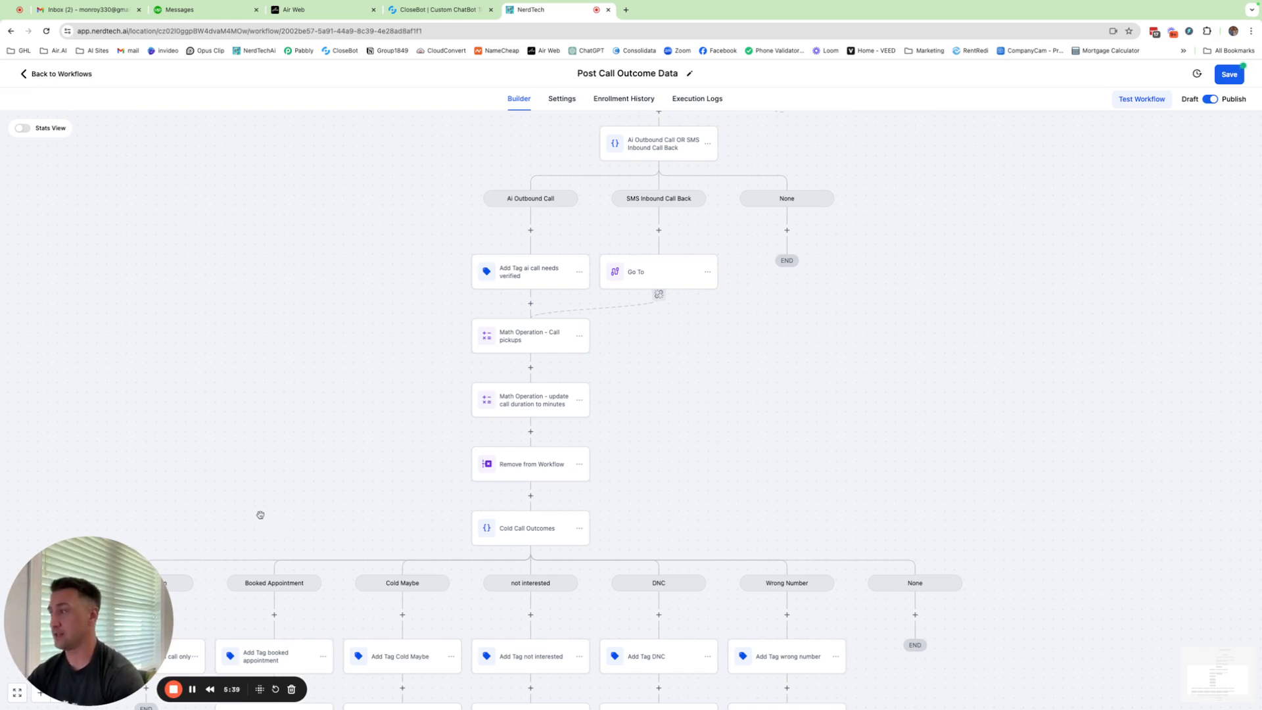